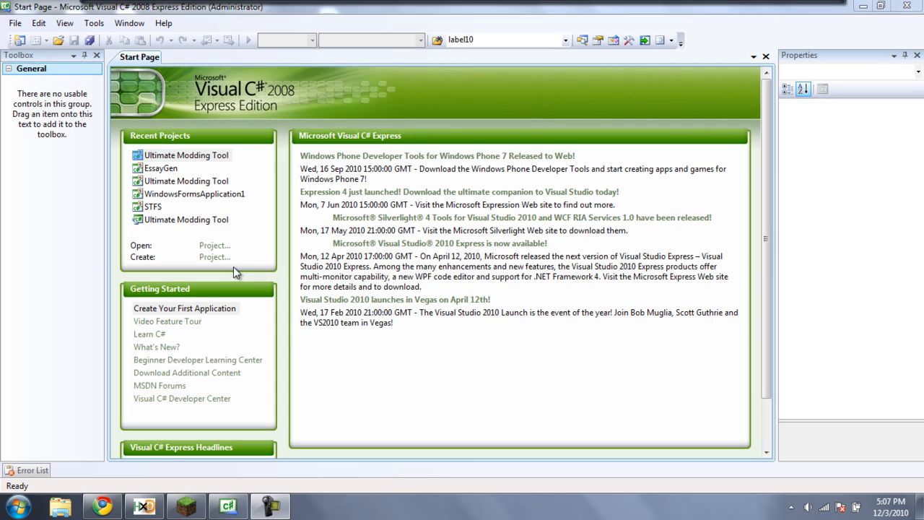
# - Create a new Windows Forms Application project with the default name
pyautogui.click(214, 257)
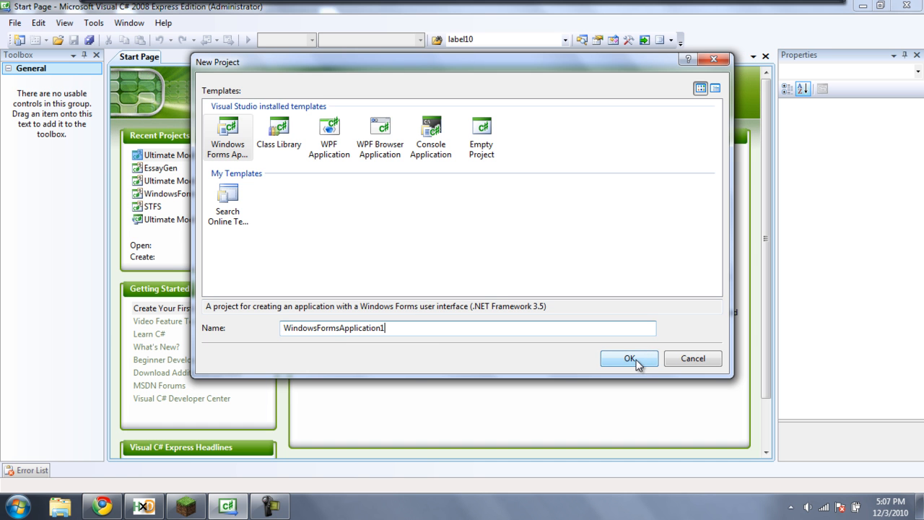
pyautogui.click(629, 358)
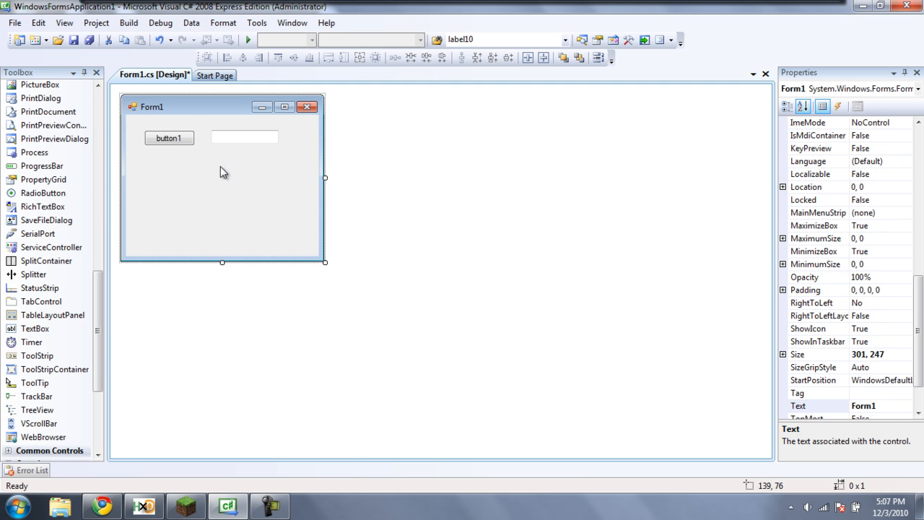
# - Shrink Form1 to about 270×100 and generate the button1_Click handler from button1
pyautogui.moveTo(324, 261); pyautogui.dragTo(303, 201)
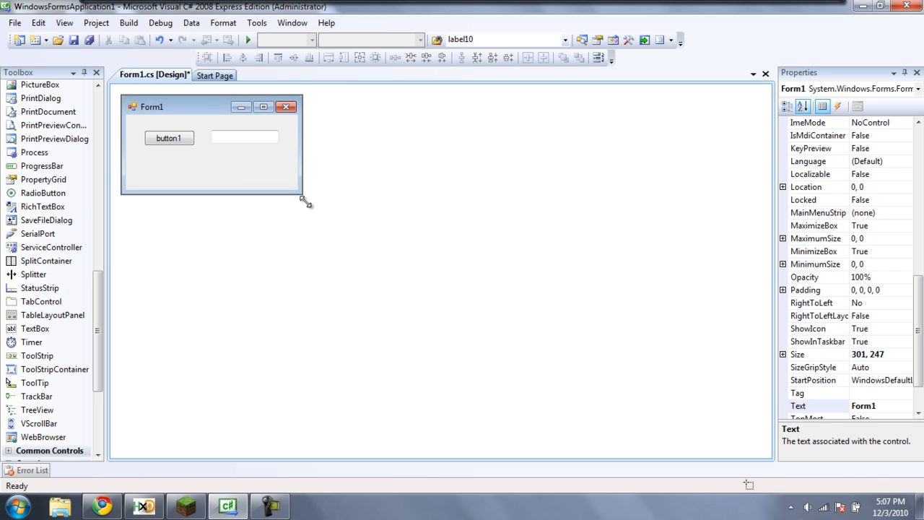
pyautogui.moveTo(304, 196); pyautogui.dragTo(303, 162)
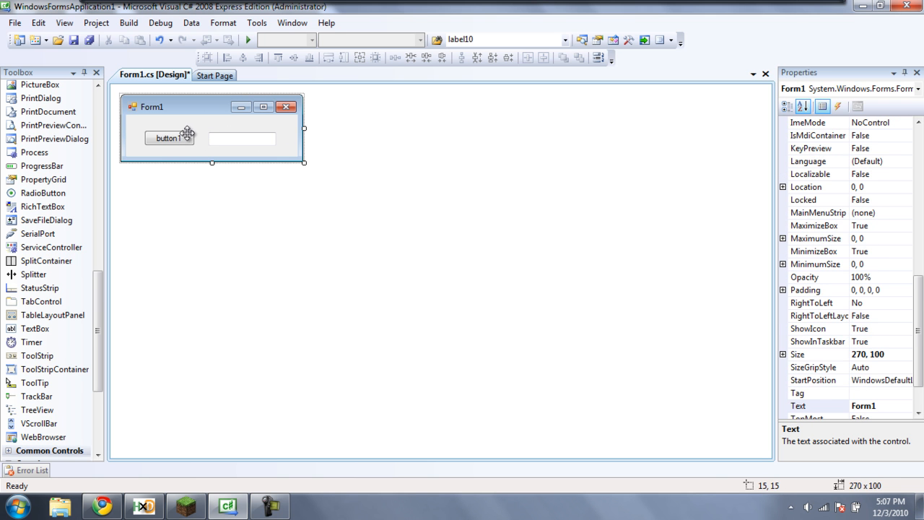
pyautogui.doubleClick(169, 138)
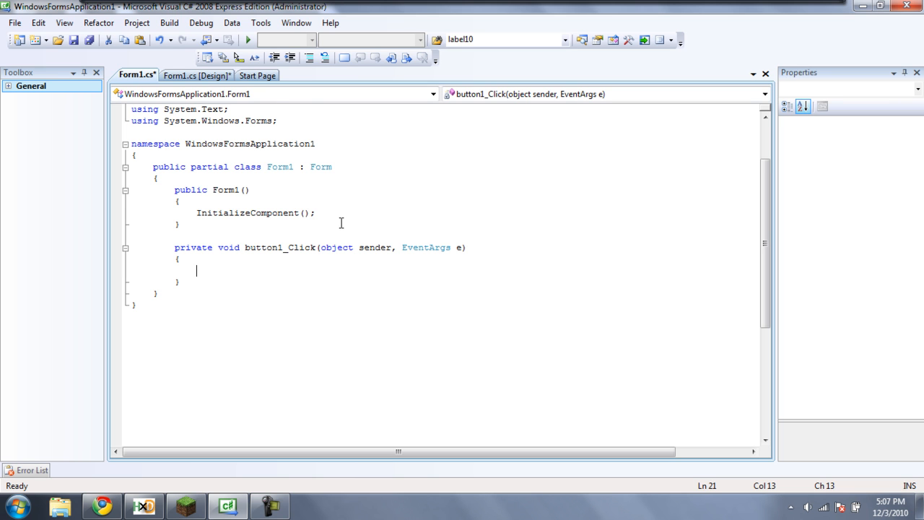
# - Write the condition if (textBox1.Text == "Adam") in button1_Click
pyautogui.write('if')
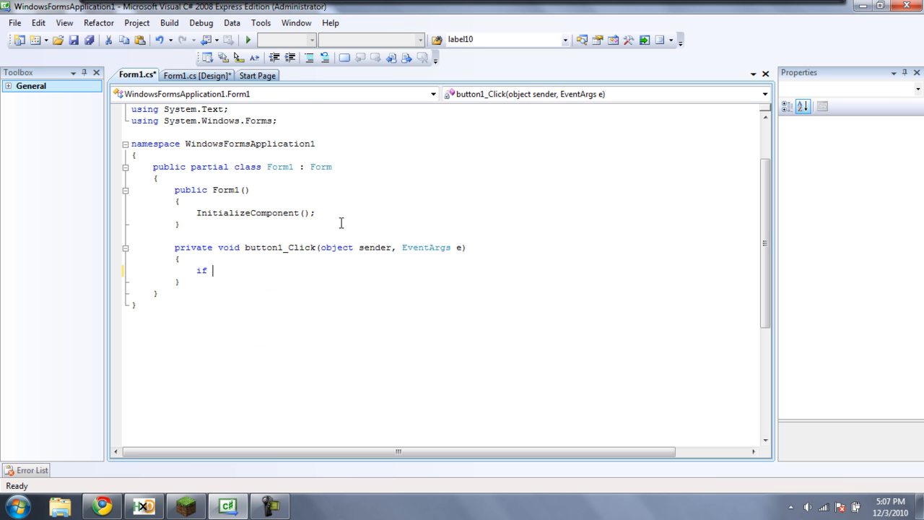
pyautogui.write('(te')
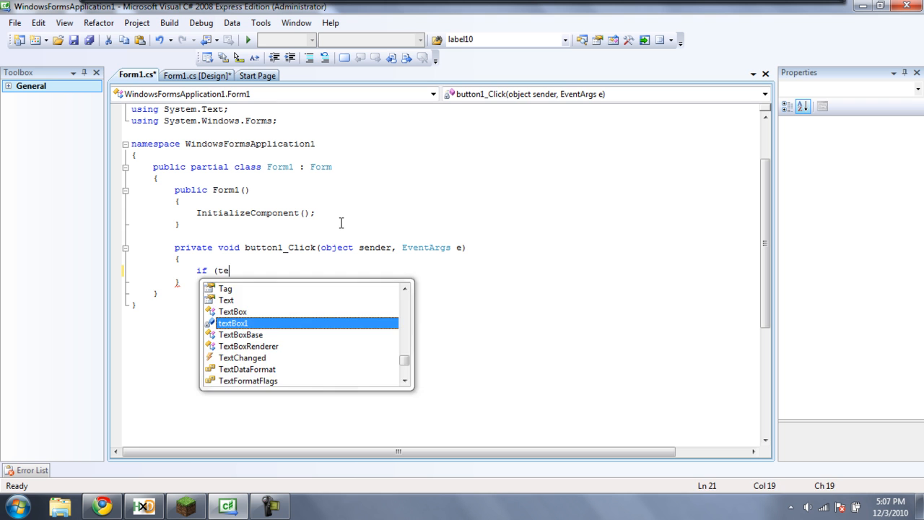
pyautogui.write('xtBox1.Text')
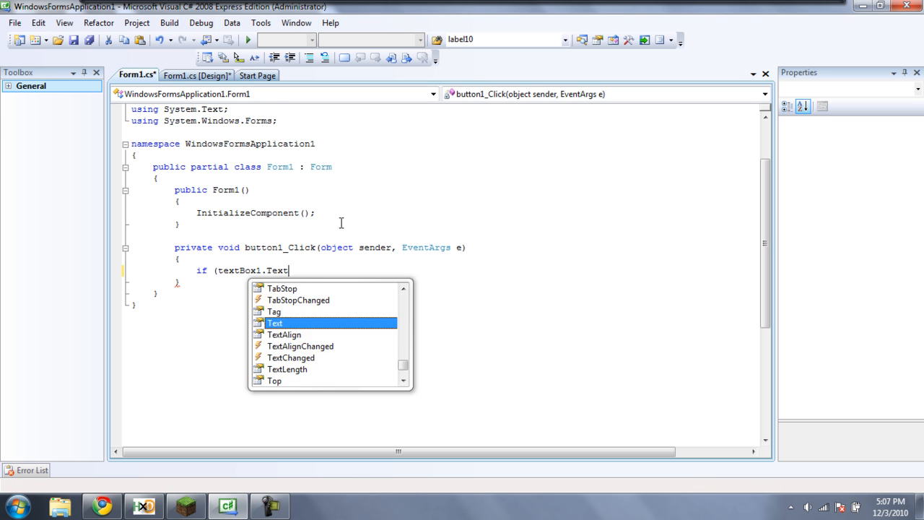
pyautogui.press('Escape')
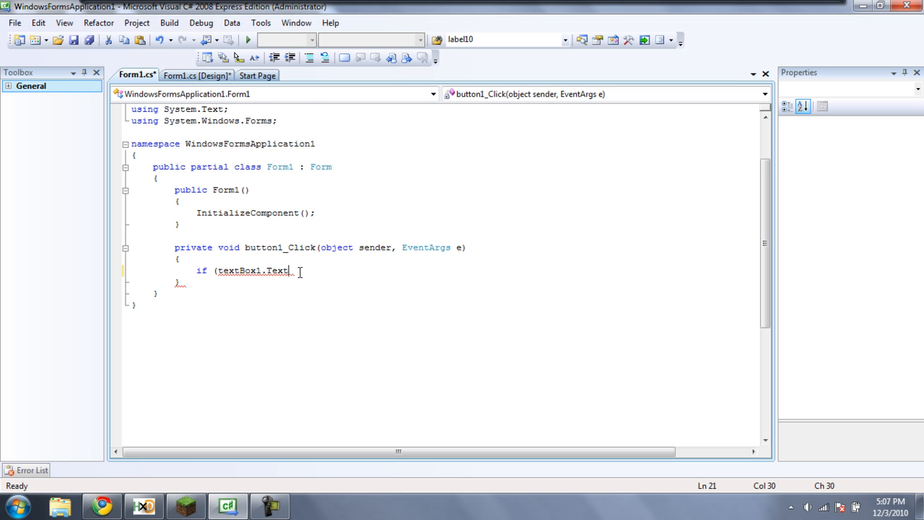
pyautogui.write('=')
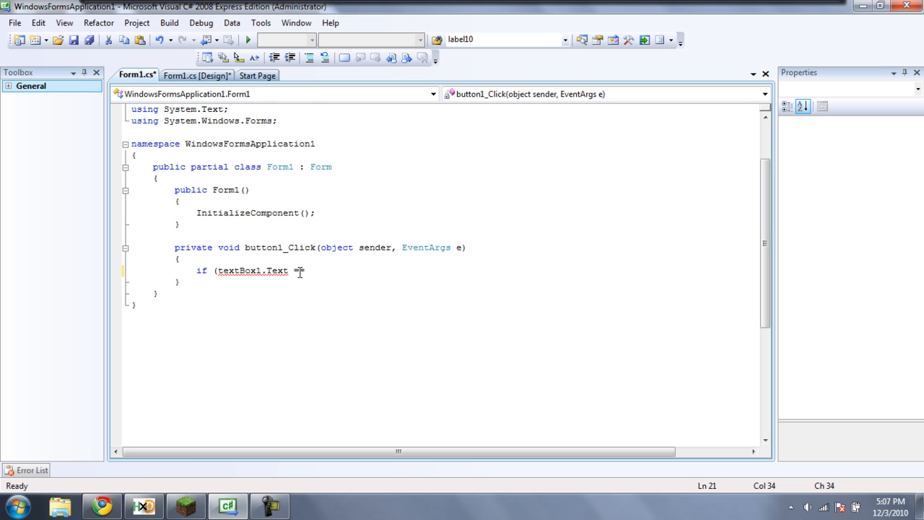
pyautogui.write('=')
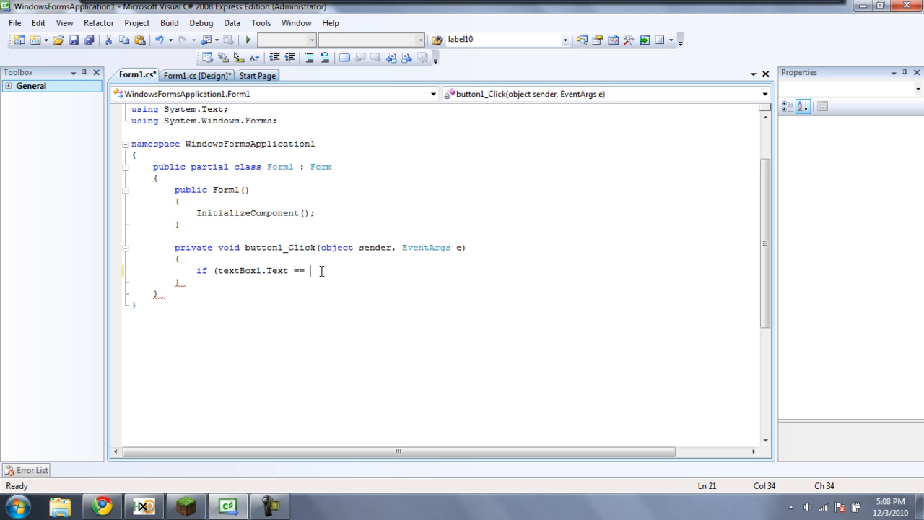
pyautogui.write('"')
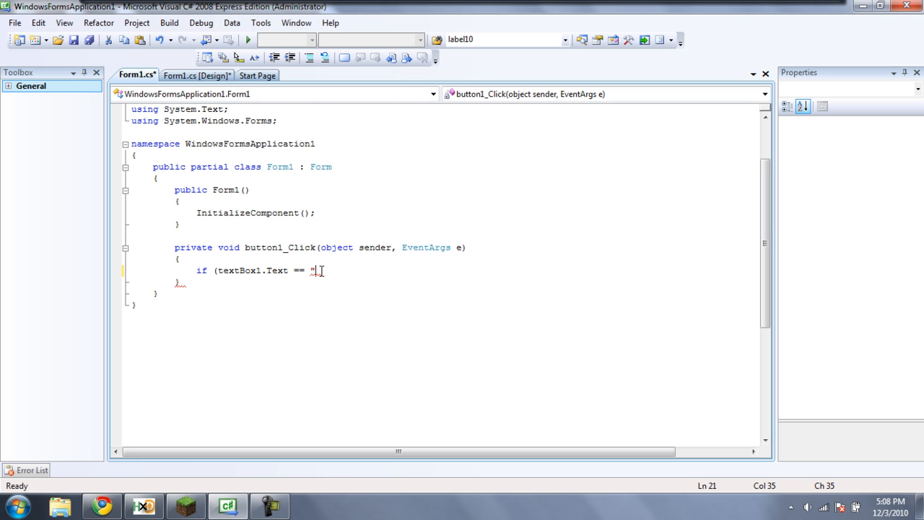
pyautogui.write('Adam')
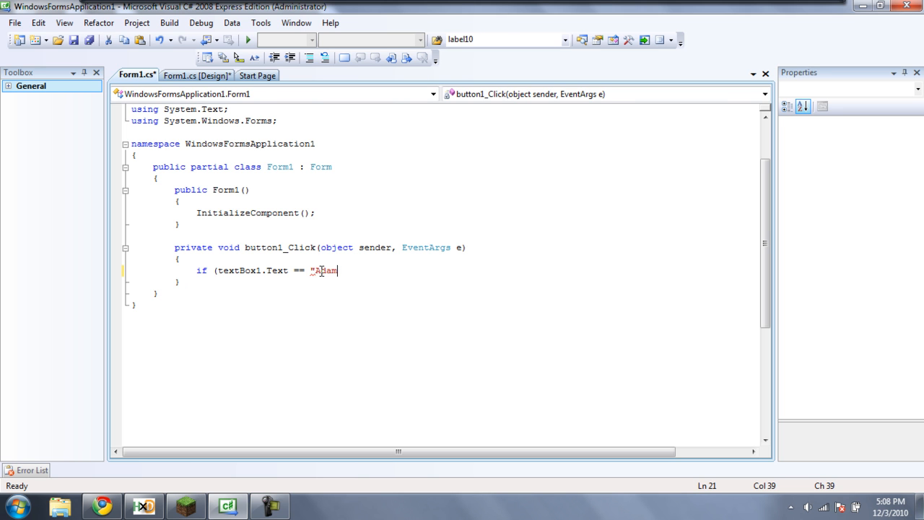
pyautogui.write('"')
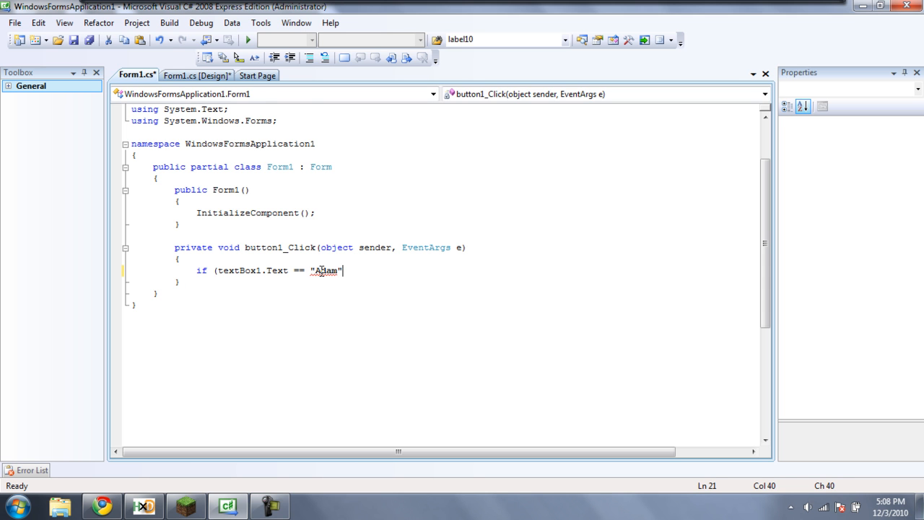
pyautogui.write(')')
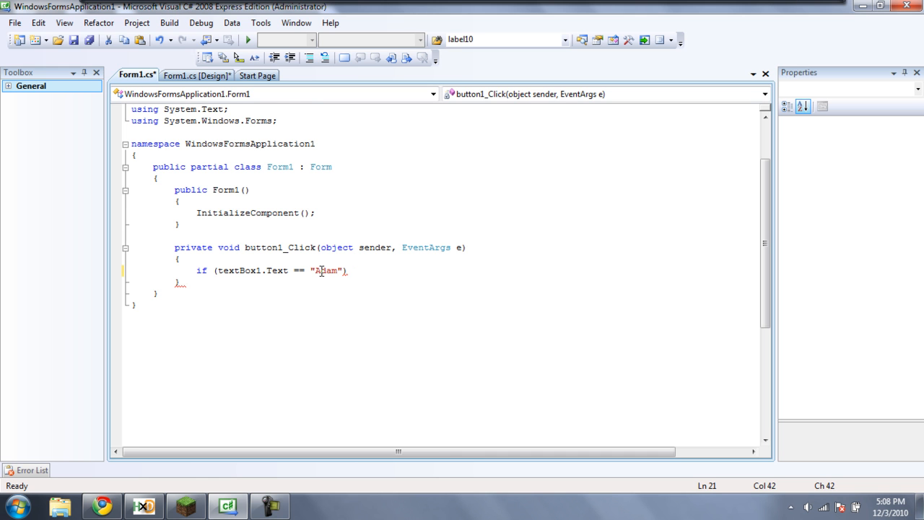
# - Add MessageBox.Show("TextBox1 is Adam."); as the if statement's action
pyautogui.write('Me')
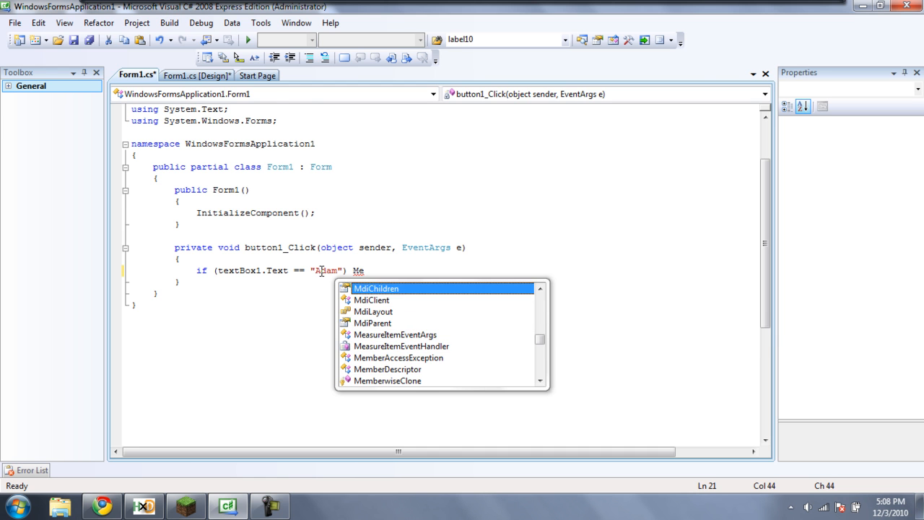
pyautogui.write('ssageBox')
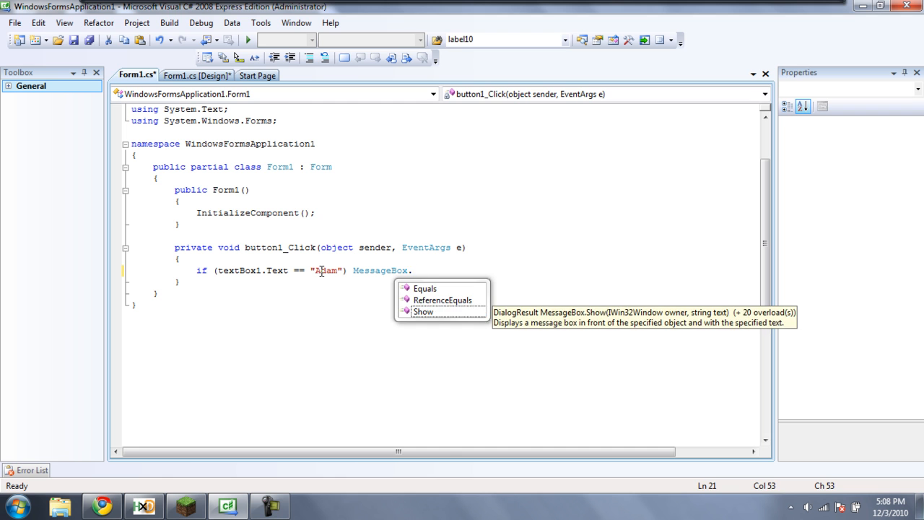
pyautogui.write('.Show("')
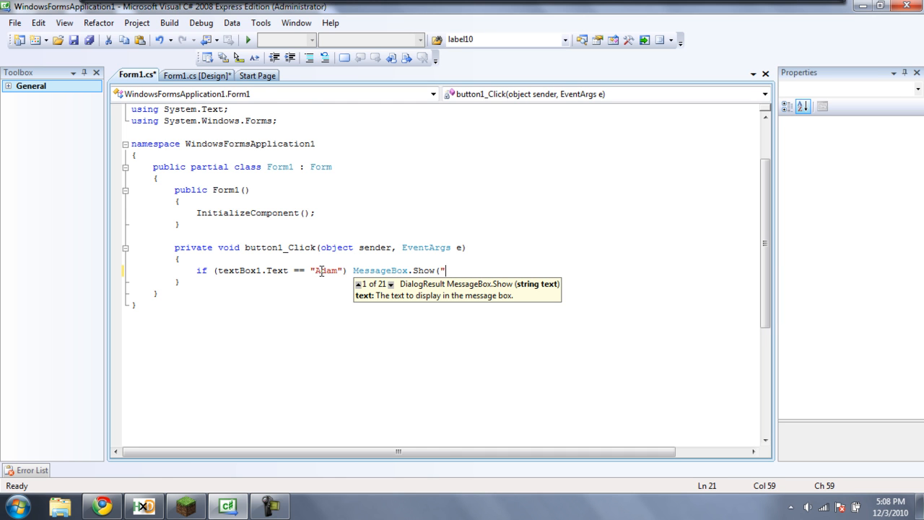
pyautogui.write('"");')
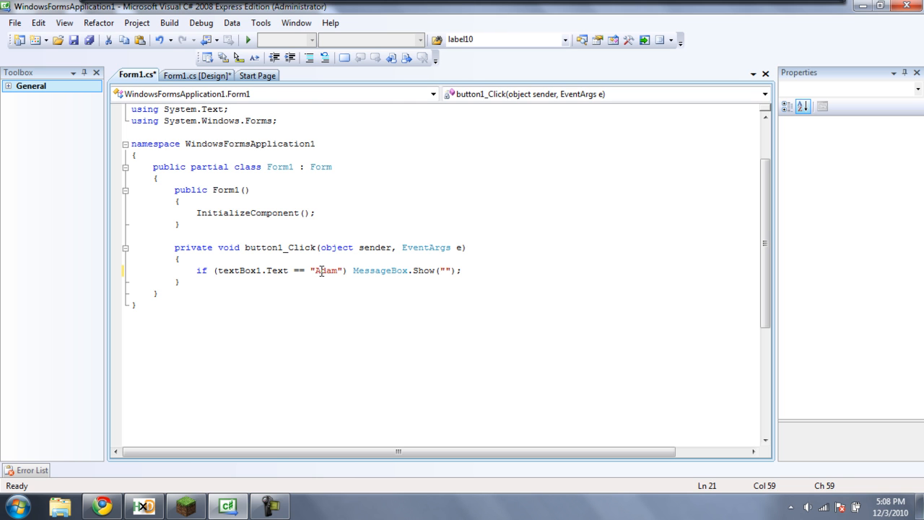
pyautogui.write('Tex')
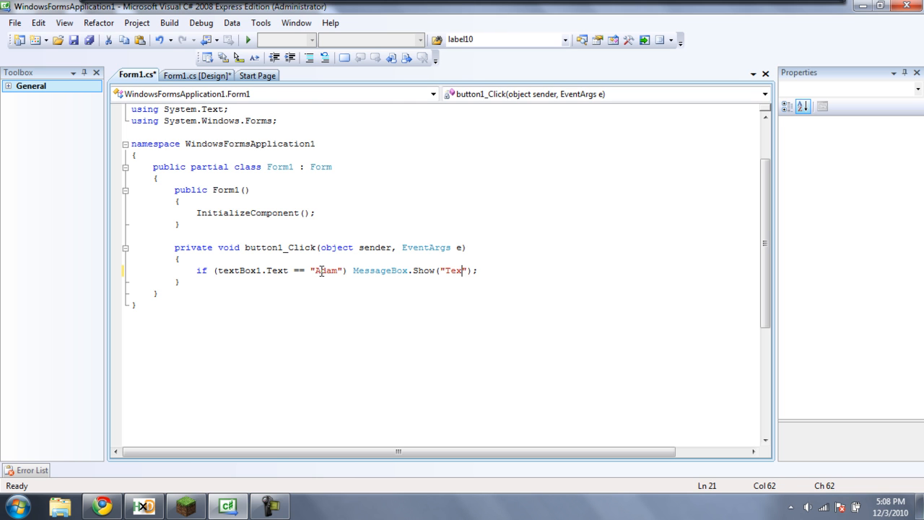
pyautogui.write('Box1 is')
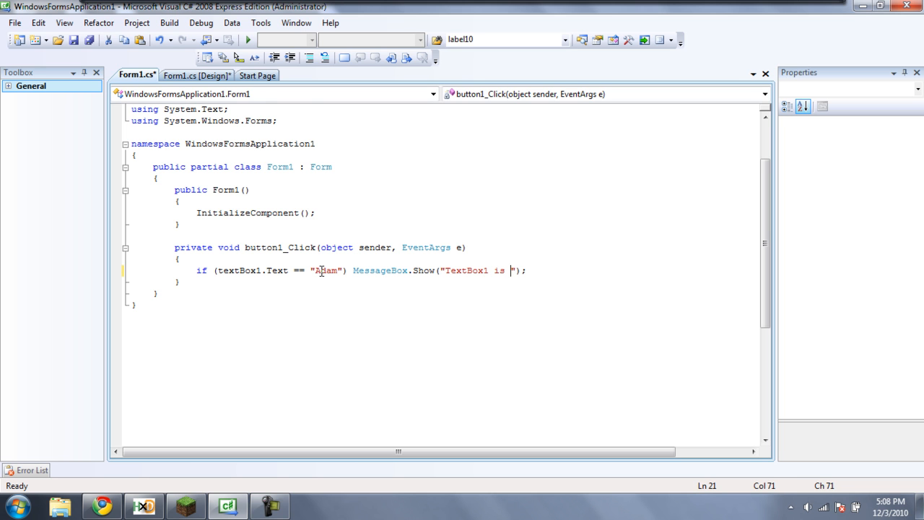
pyautogui.write('Adam')
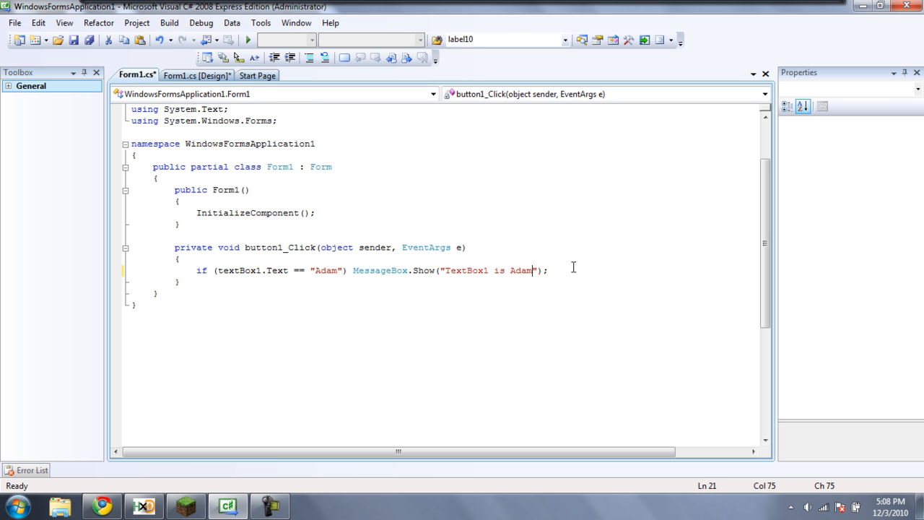
pyautogui.write('.')
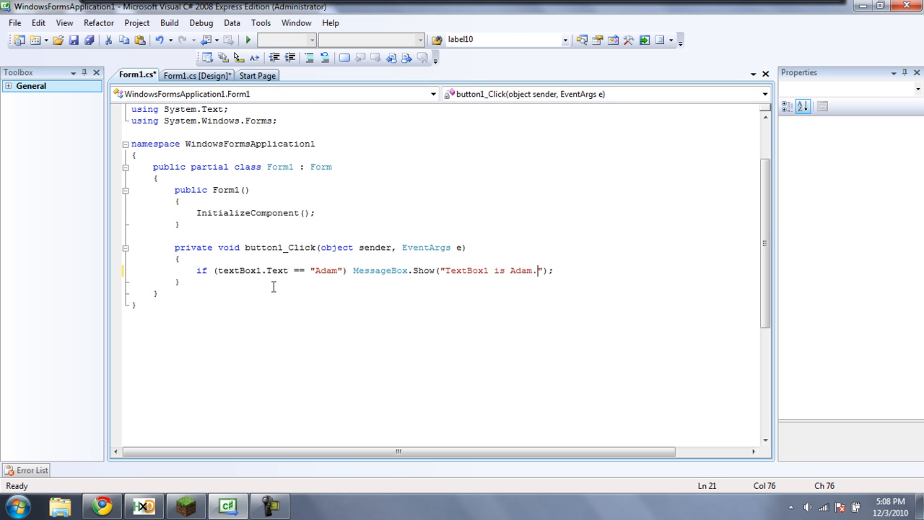
pyautogui.moveTo(196, 270); pyautogui.dragTo(345, 270)
pyautogui.write('{')
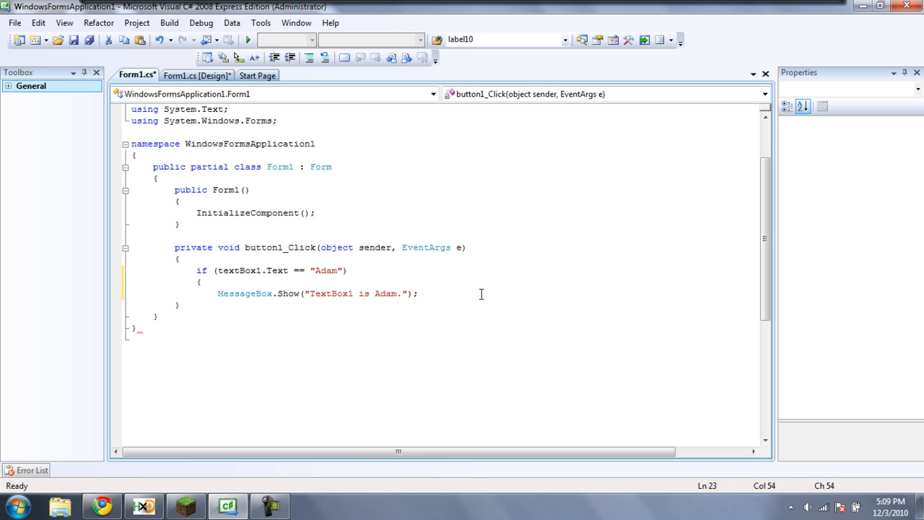
# - Reformat the if block so MessageBox.Show sits on its own line inside braces
pyautogui.write('}')
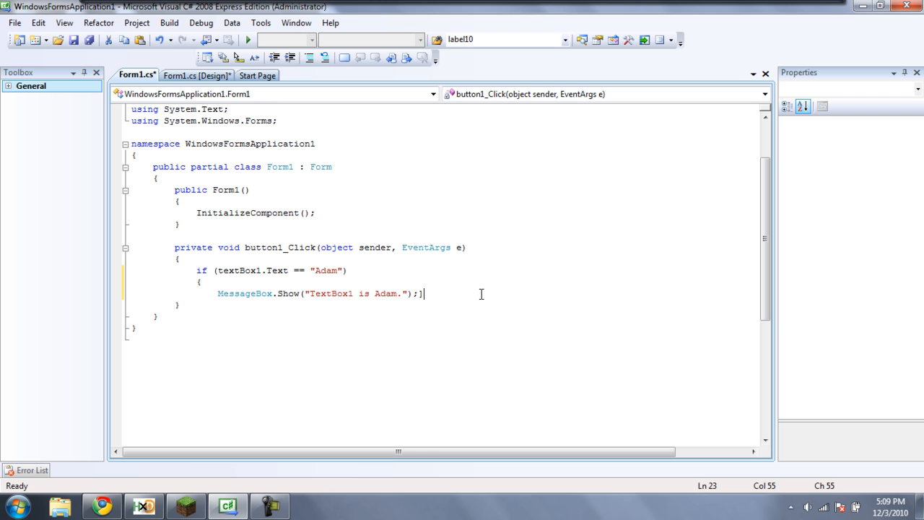
pyautogui.press('Backspace')
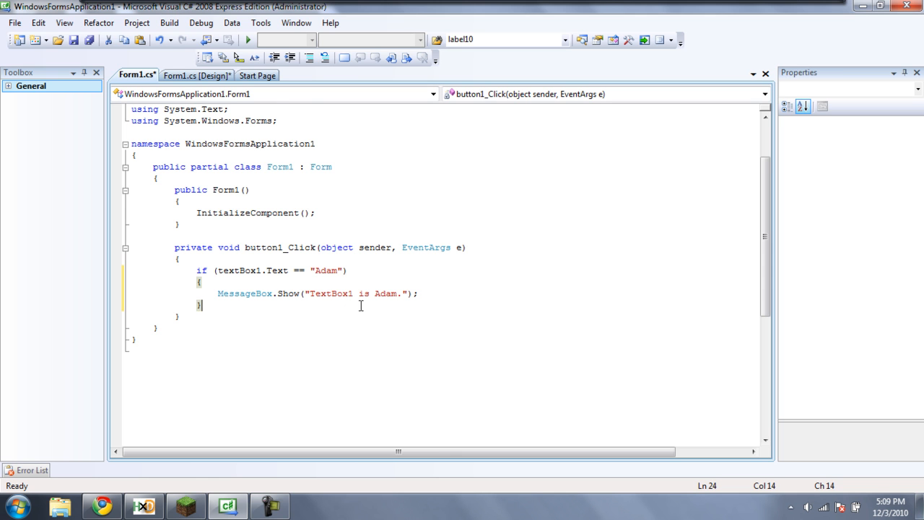
pyautogui.tripleClick(318, 293)
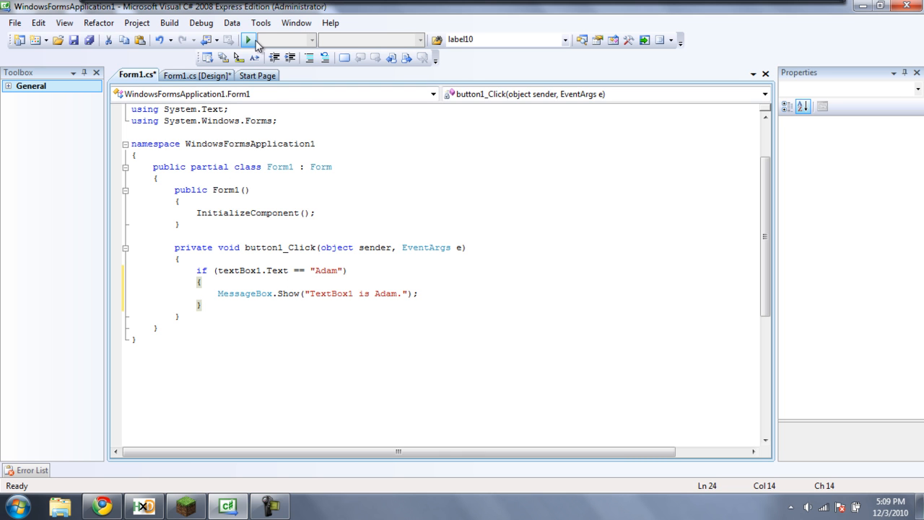
pyautogui.moveTo(248, 41)
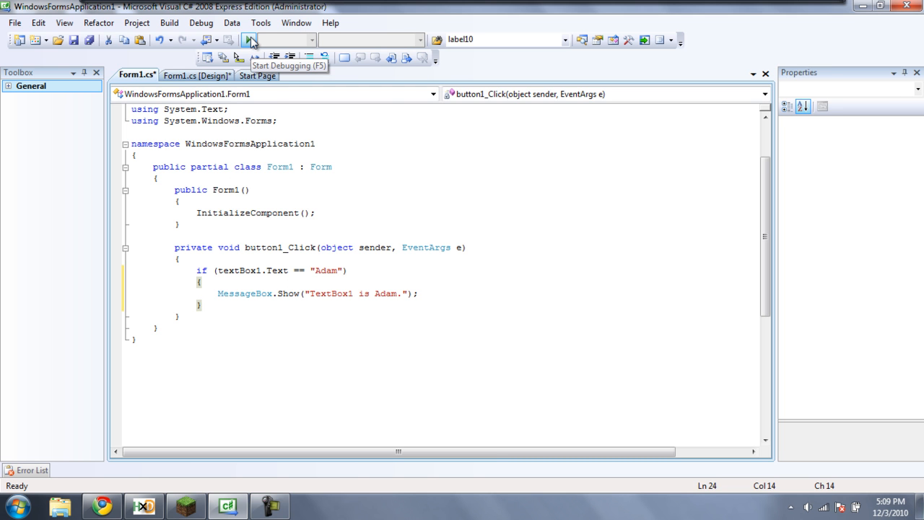
pyautogui.click(248, 41)
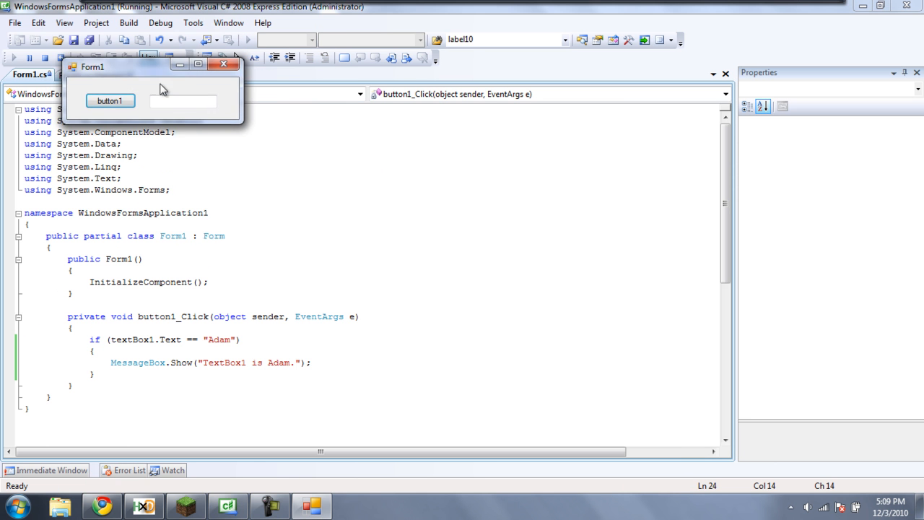
pyautogui.write('sadfsafhdfjf')
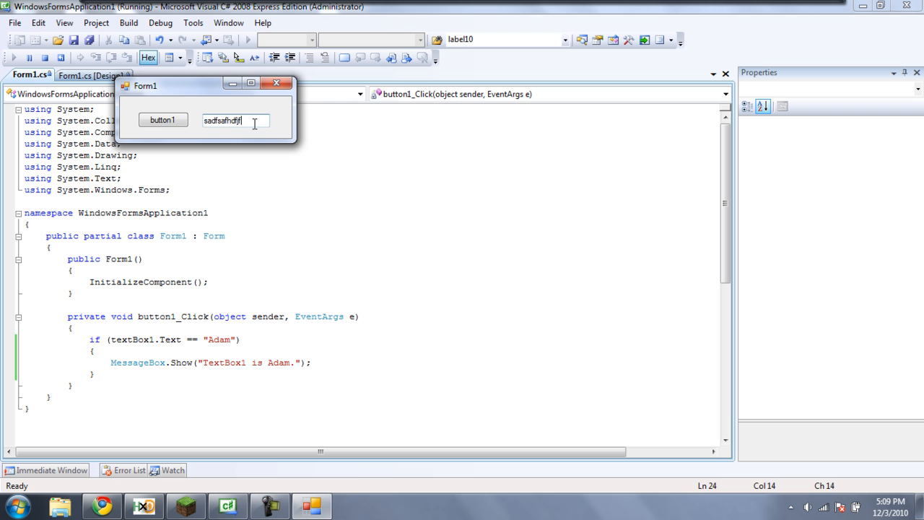
pyautogui.click(162, 120)
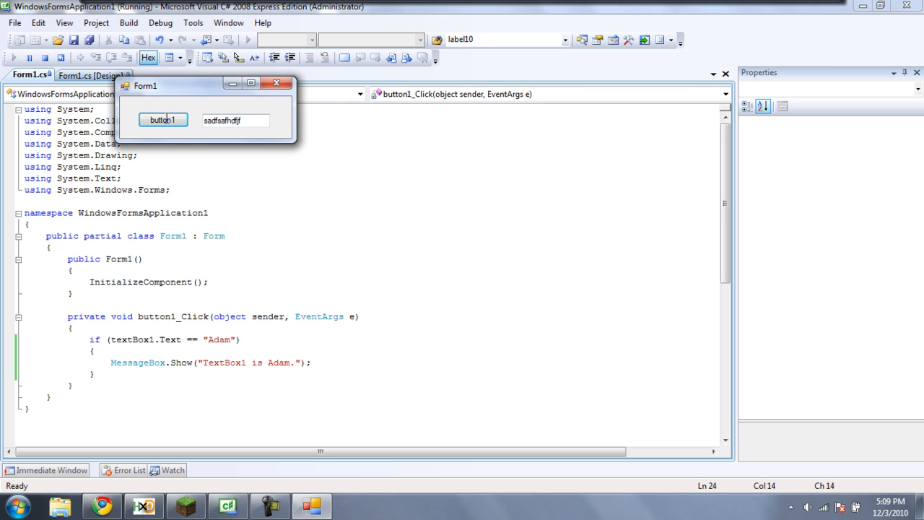
pyautogui.write('AD')
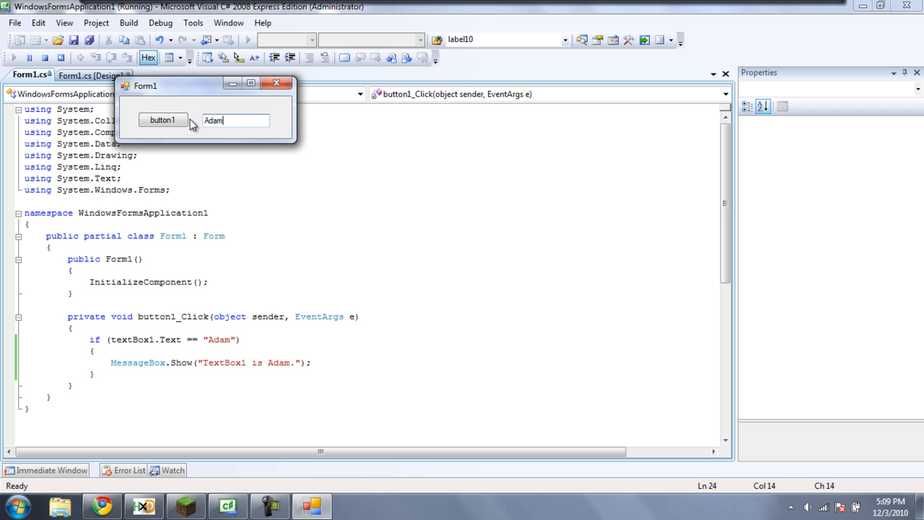
pyautogui.click(162, 120)
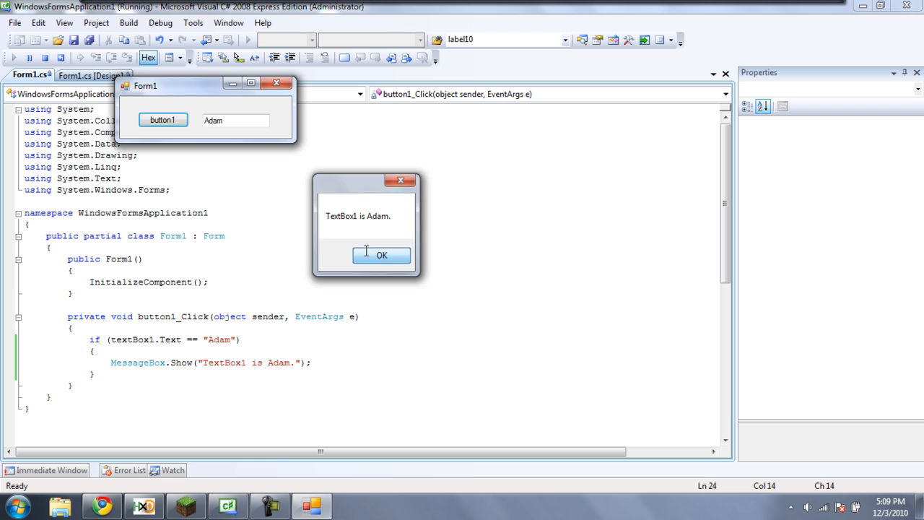
pyautogui.click(381, 255)
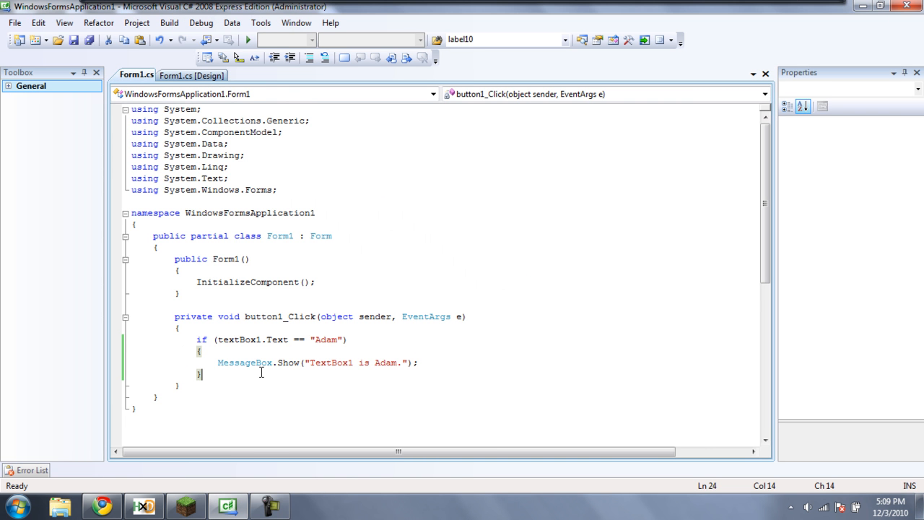
# - Write the branch else if (textBox1.Text == "Espionage") after the if block
pyautogui.write('else')
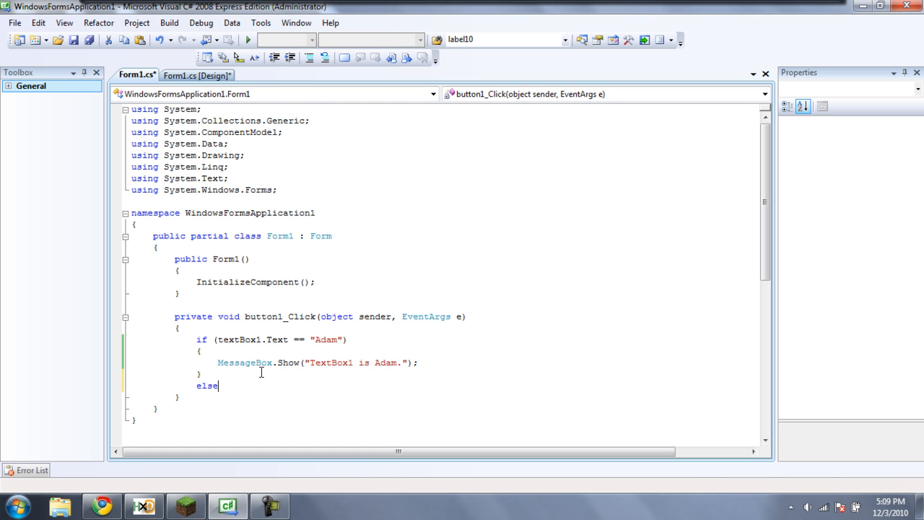
pyautogui.write('if')
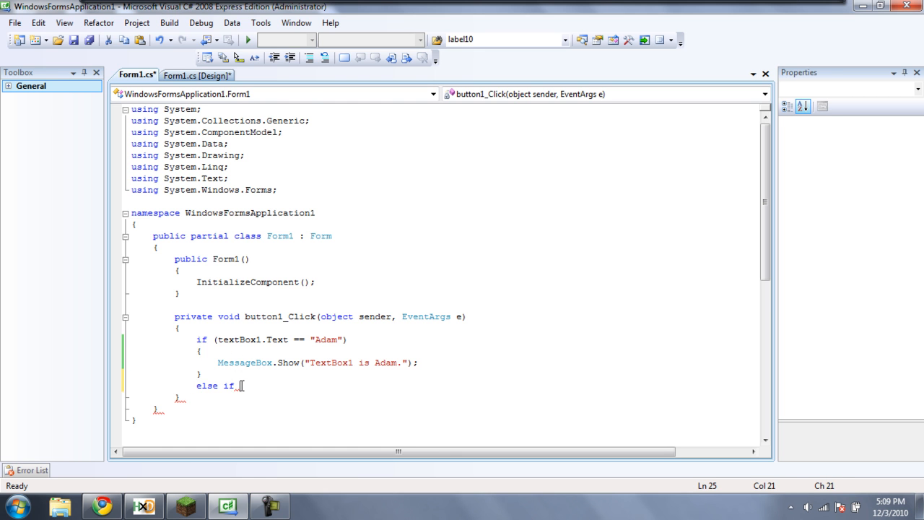
pyautogui.write('(textBox1')
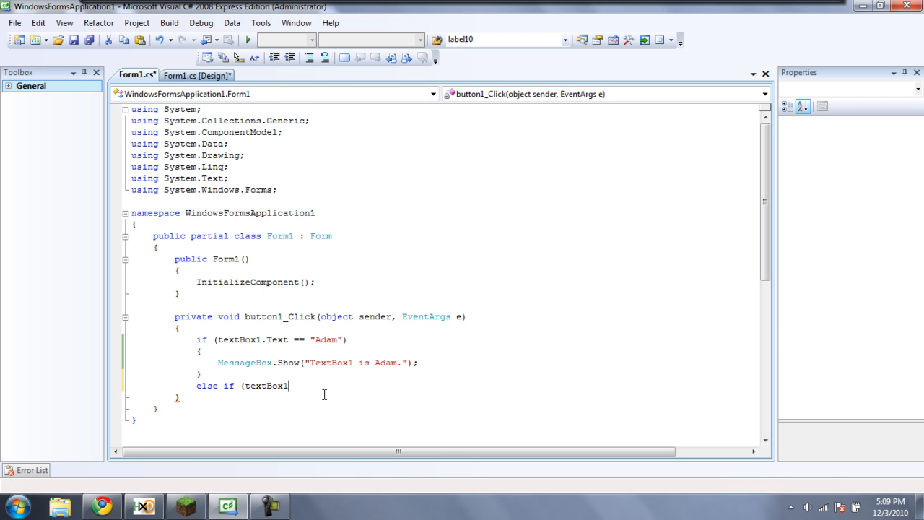
pyautogui.write('.Text ==')
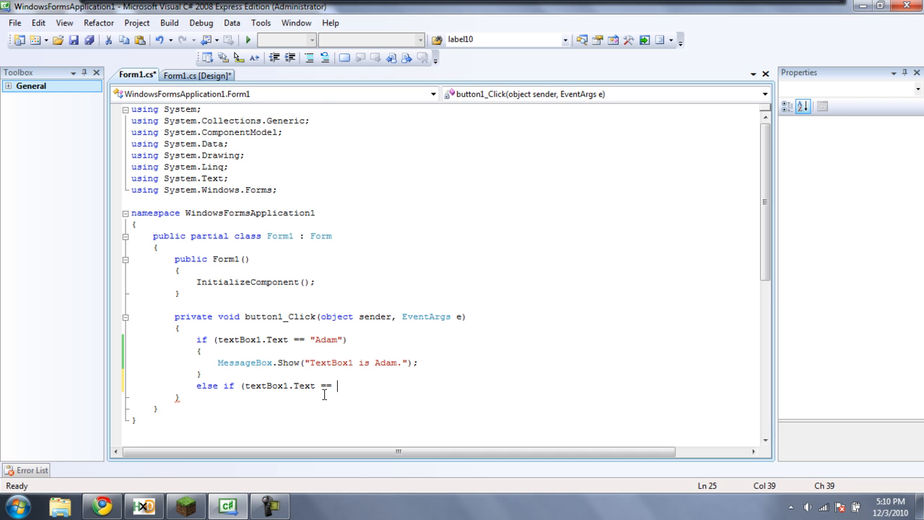
pyautogui.write('"')
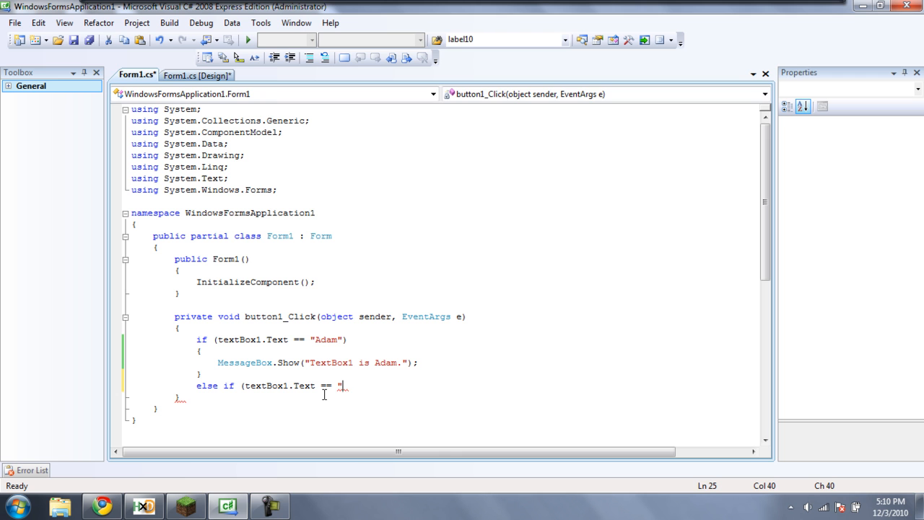
pyautogui.write('Espion')
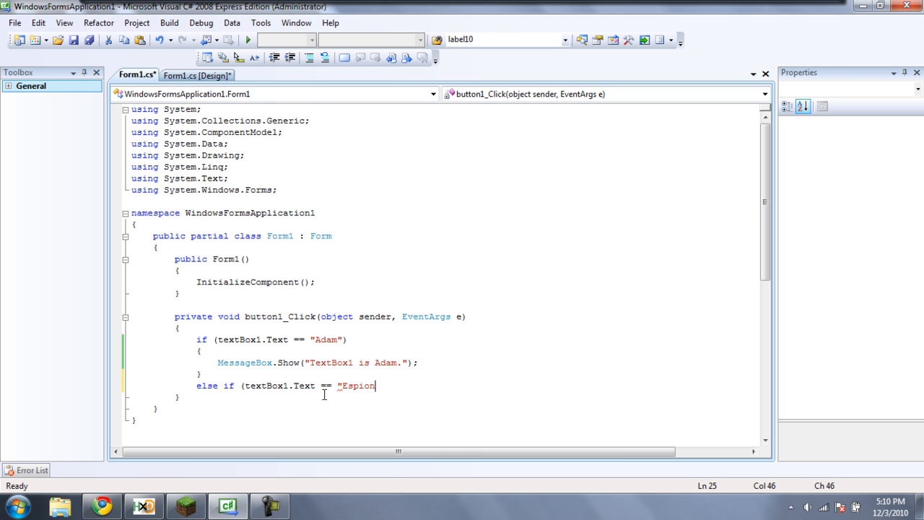
pyautogui.write('age')
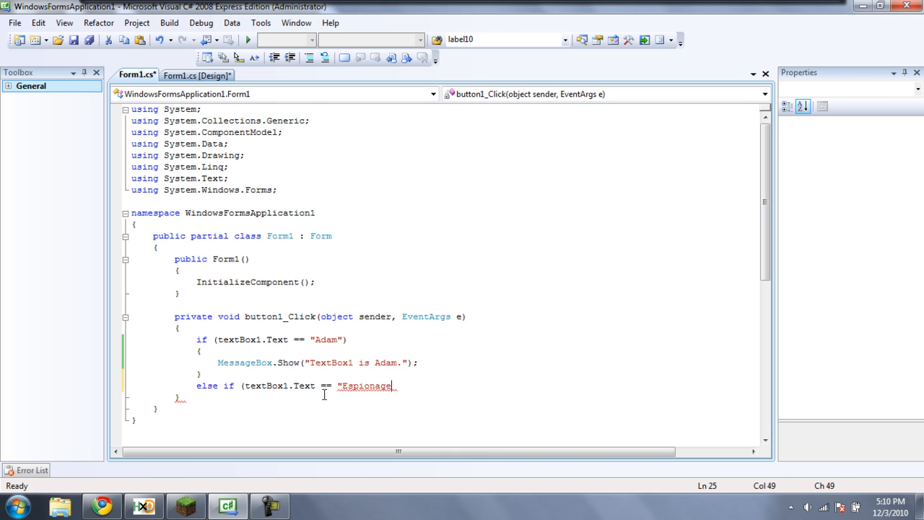
pyautogui.write('"')
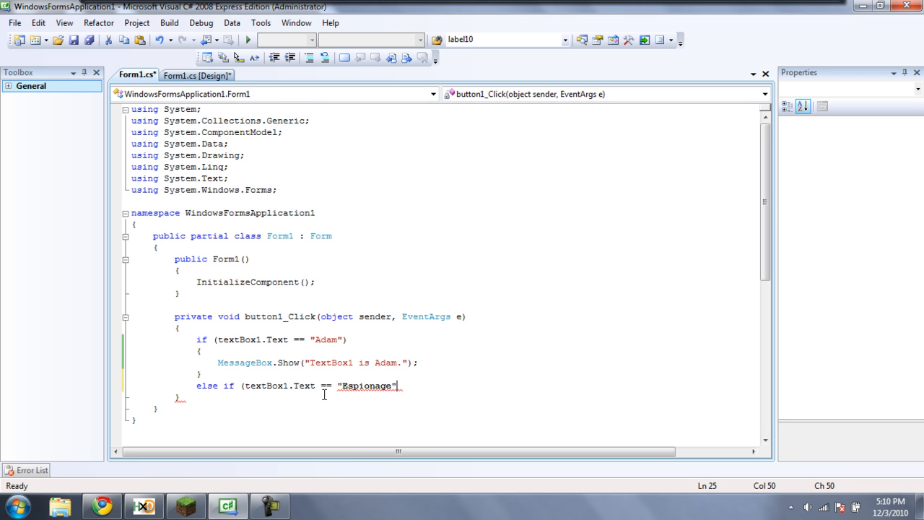
pyautogui.write(')')
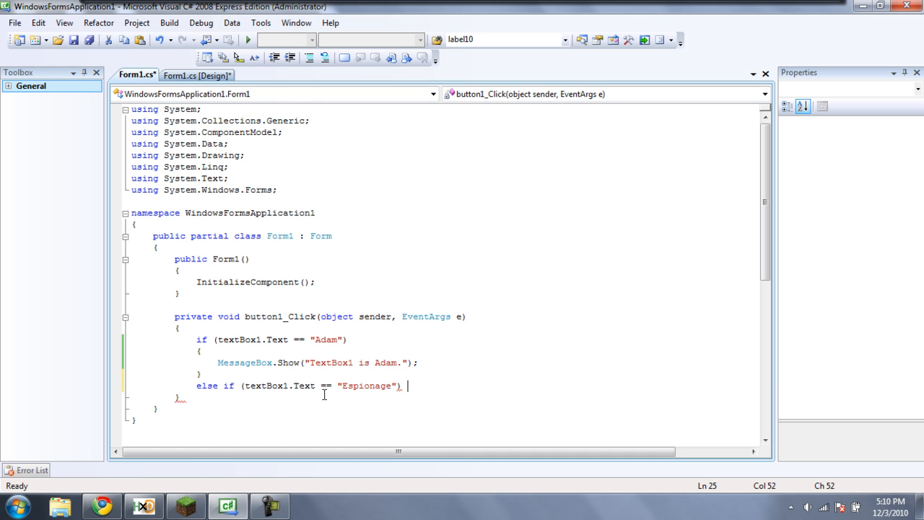
# - Add MessageBox.Show("TextBox1 is Espionage"); as the else-if action, fixing a typo
pyautogui.write('MessageBox')
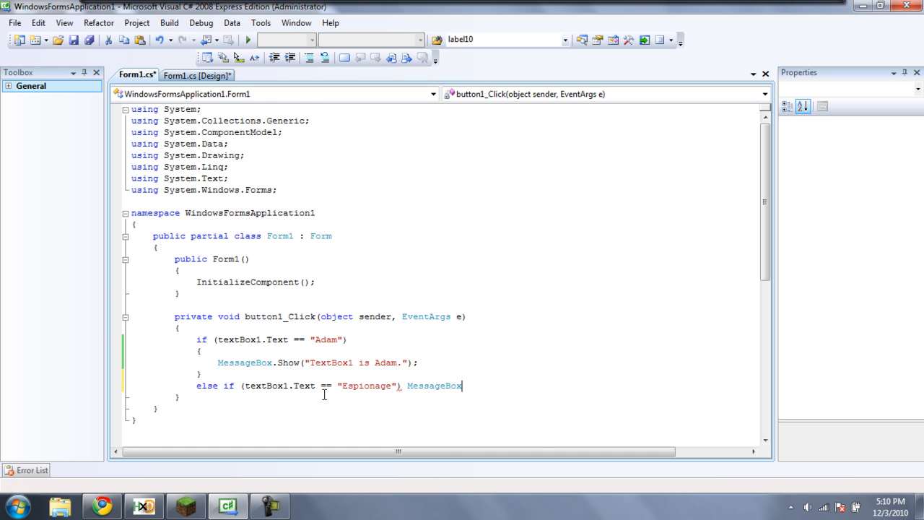
pyautogui.write('.Show(')
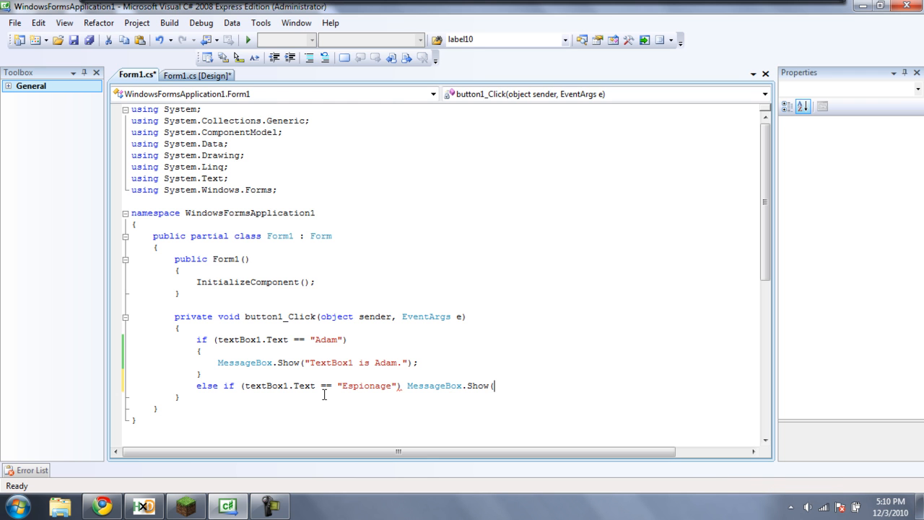
pyautogui.write('"')
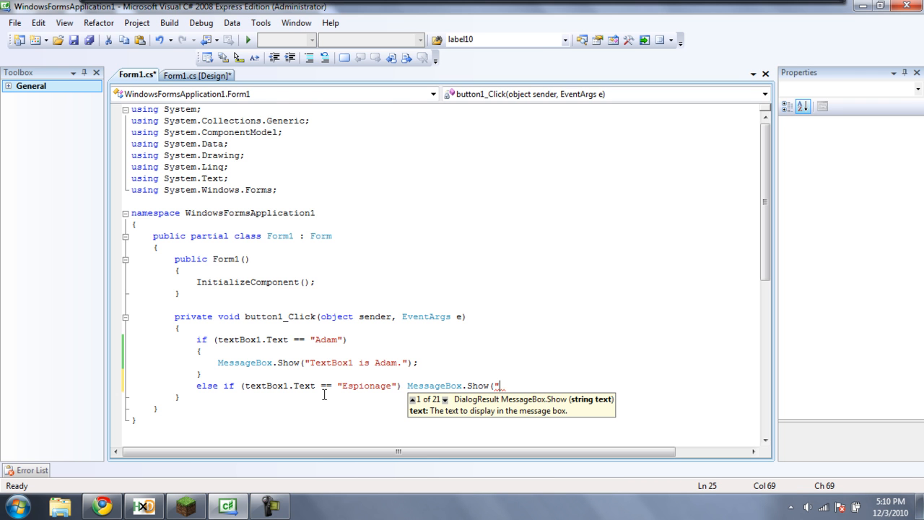
pyautogui.write('TextBox1 is Espi')
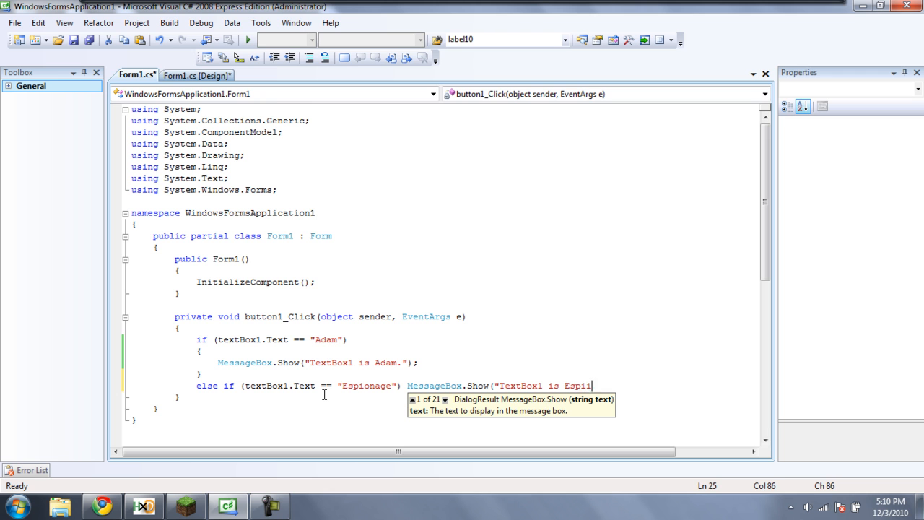
pyautogui.press('Backspace')
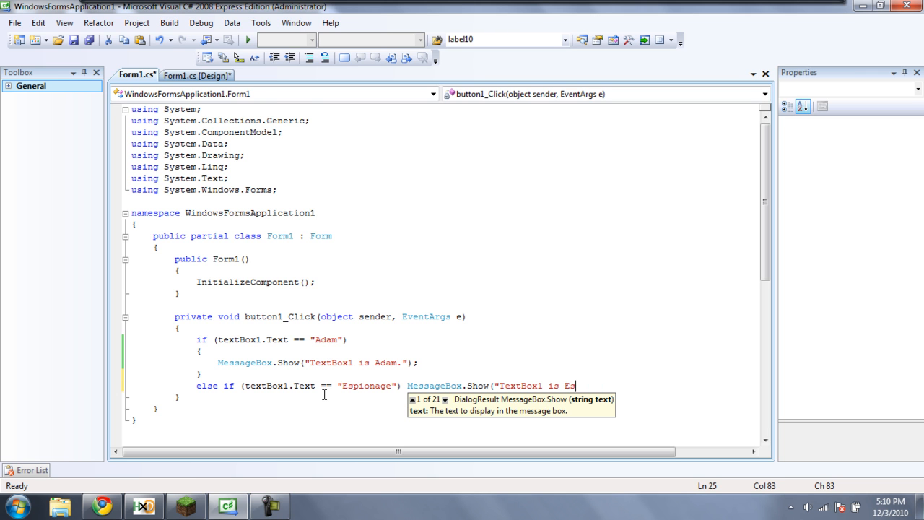
pyautogui.write('pionag')
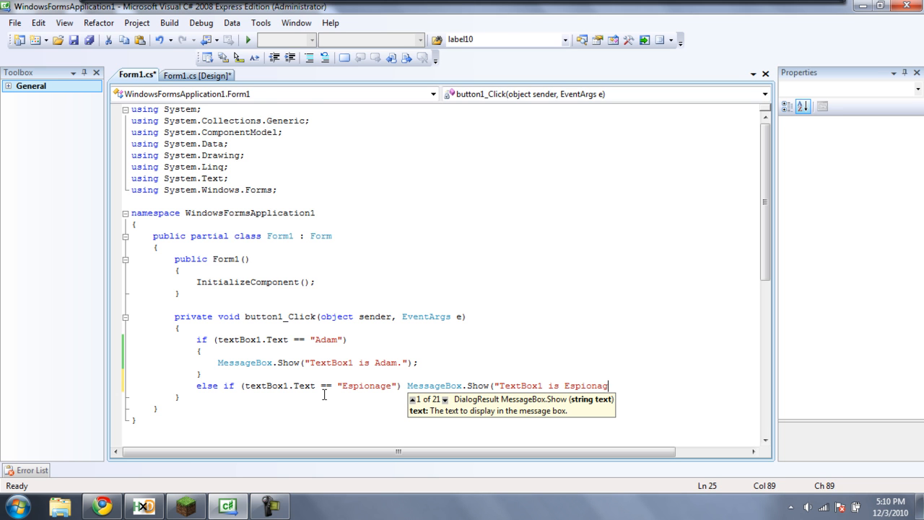
pyautogui.write('e"')
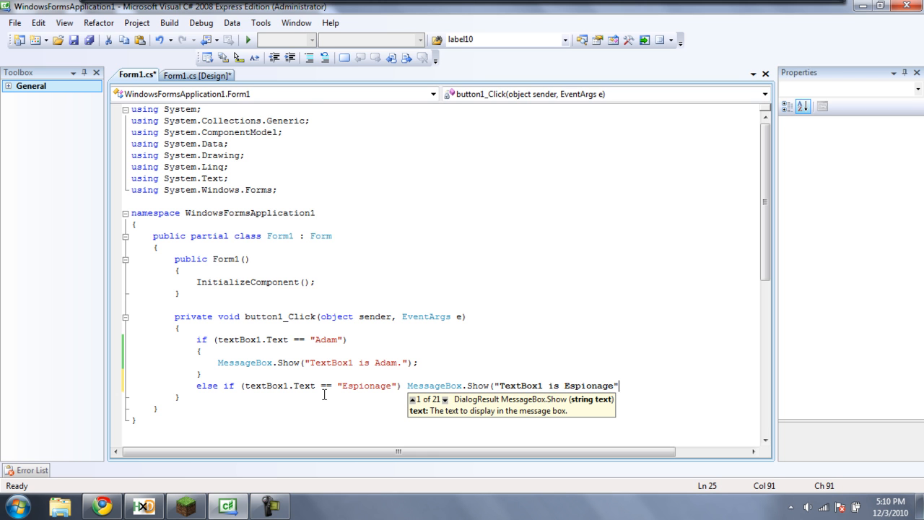
pyautogui.write(')')
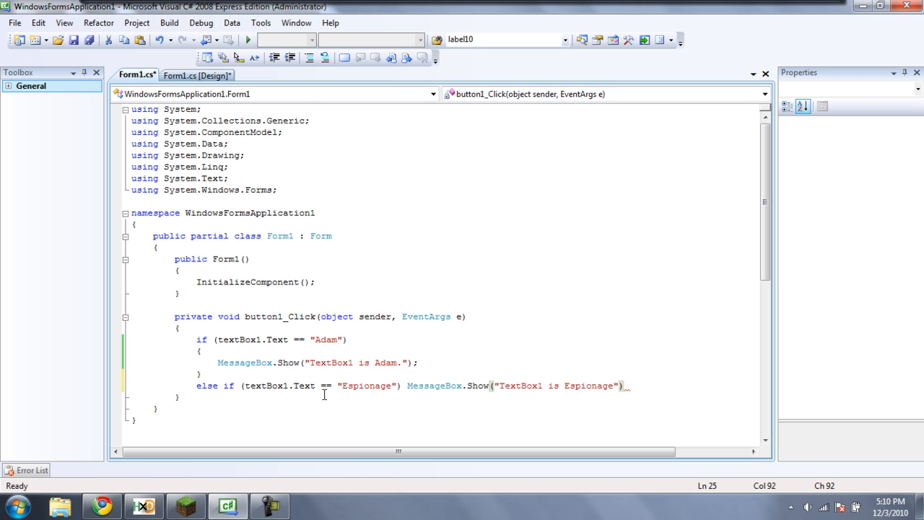
pyautogui.write(';')
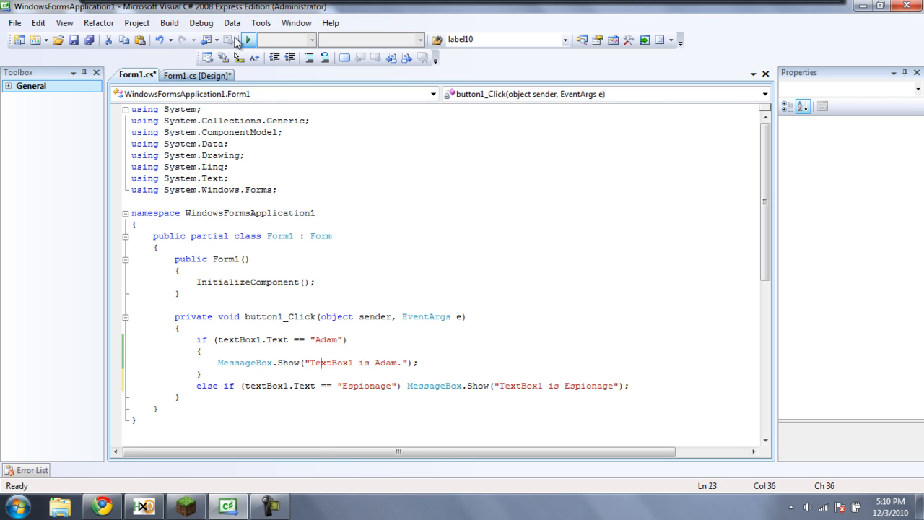
# - Run the form and confirm Espionage and Adam each bring up their matching message
pyautogui.click(249, 40)
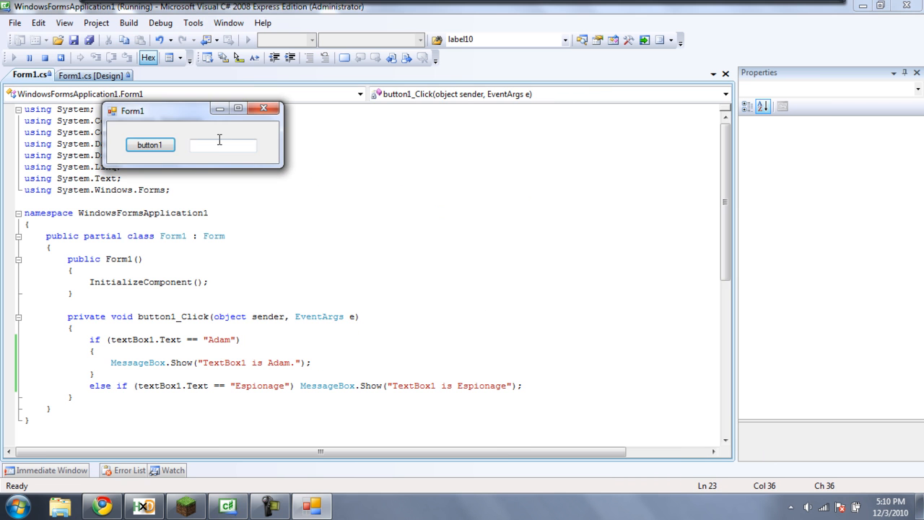
pyautogui.write('Espionage')
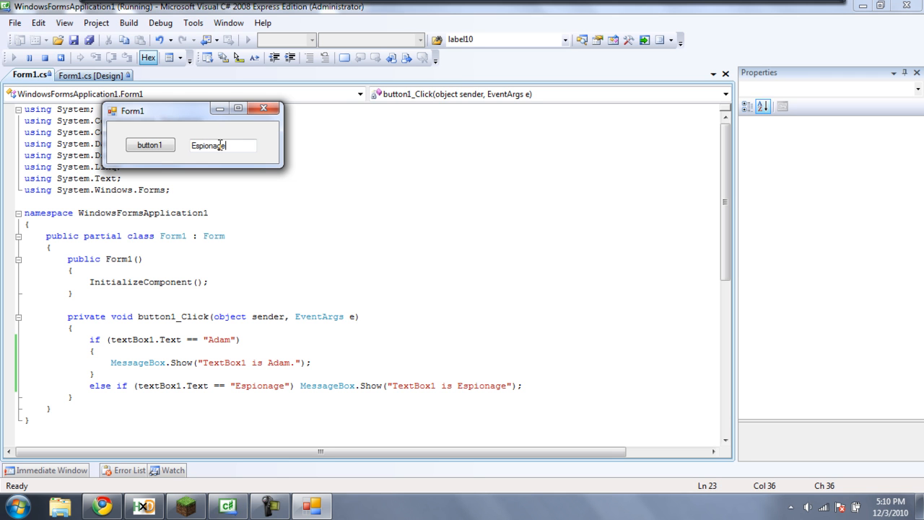
pyautogui.click(150, 145)
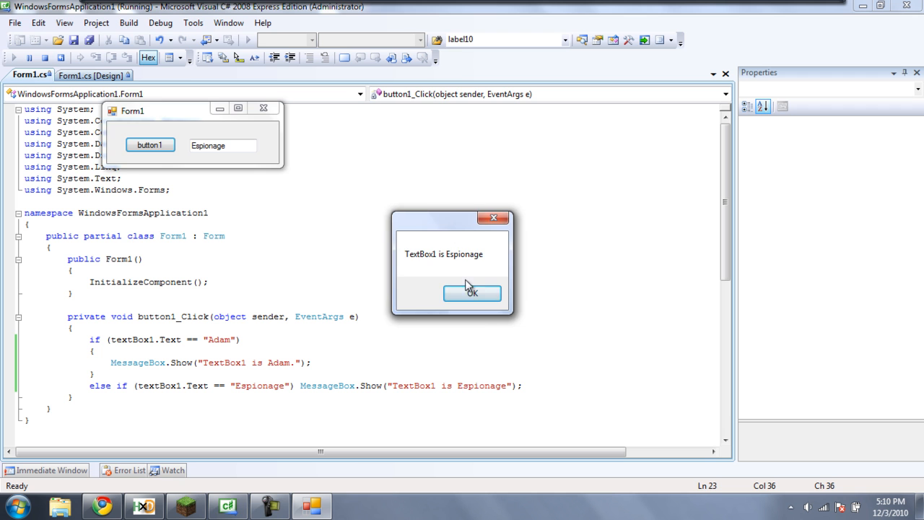
pyautogui.click(473, 293)
pyautogui.write('Adam')
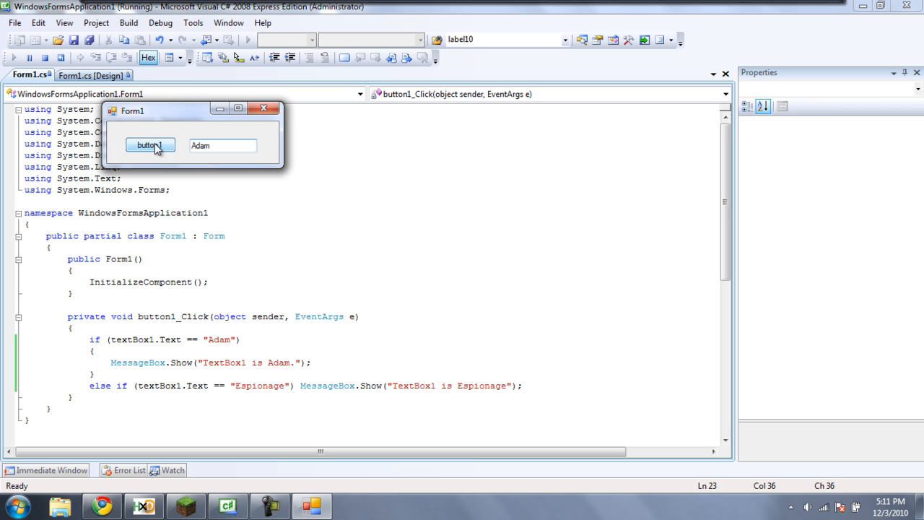
pyautogui.click(150, 144)
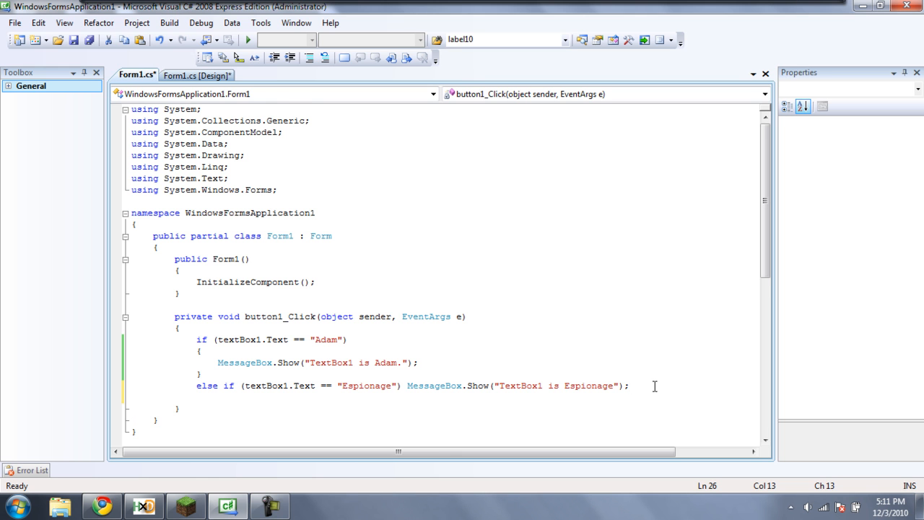
# - Write else { MessageBox.Show("Your input text is invalid."); } below the else-if line
pyautogui.write('else')
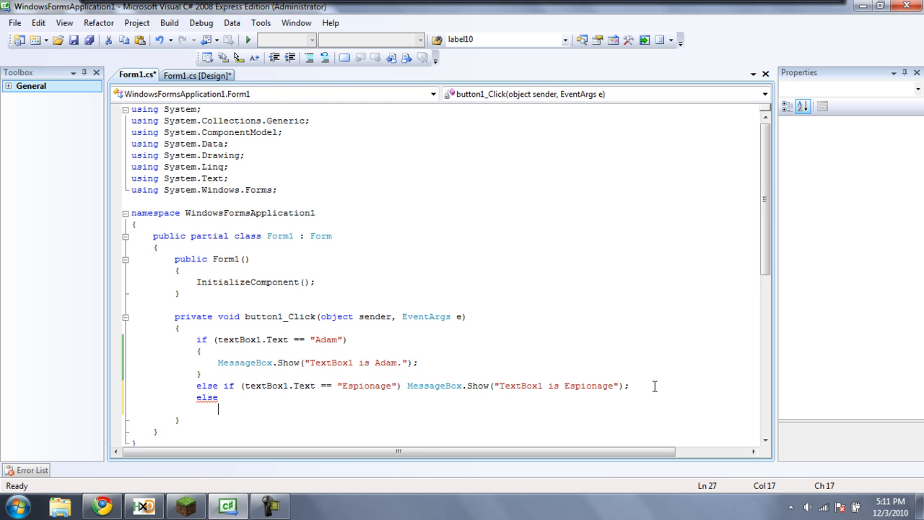
pyautogui.write('{')
pyautogui.write('}')
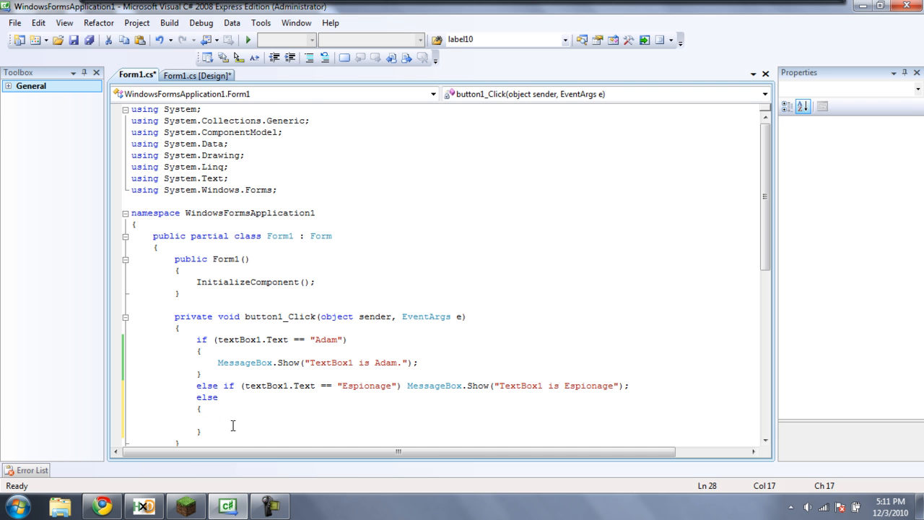
pyautogui.write('MessageBox')
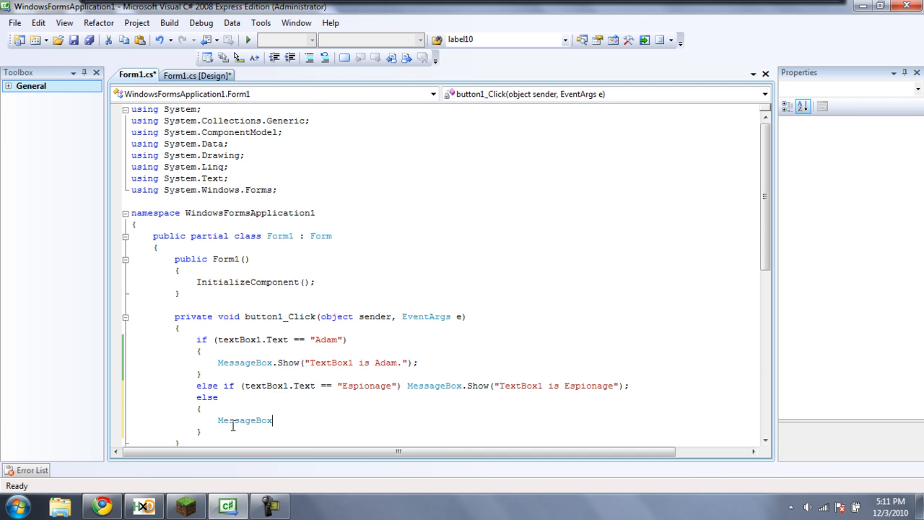
pyautogui.write('.Show("");')
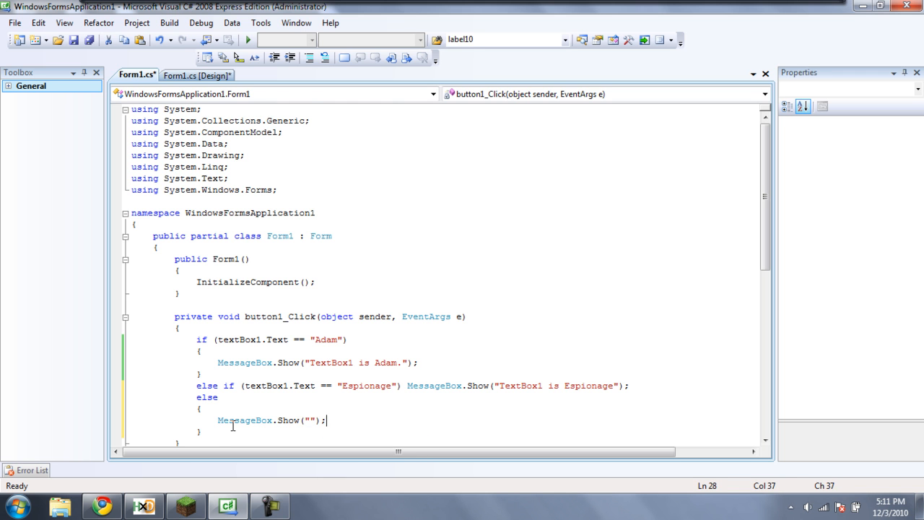
pyautogui.write('Y')
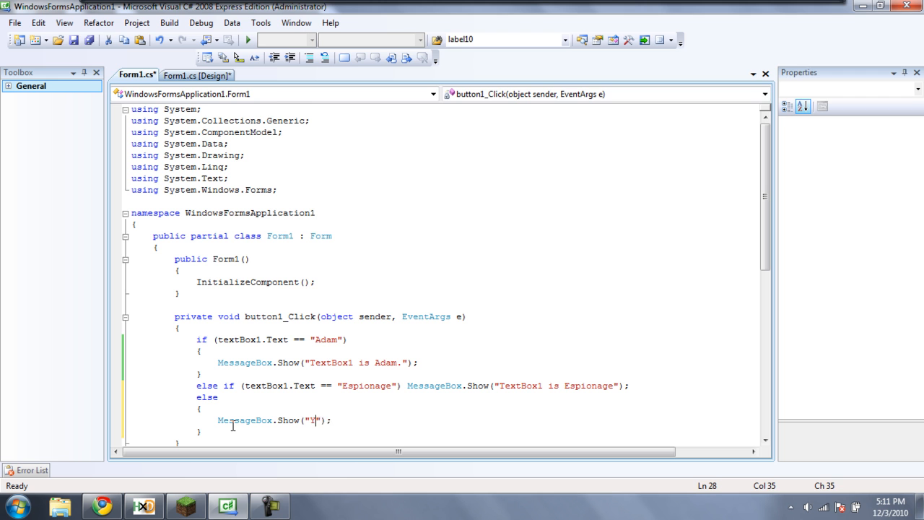
pyautogui.write('our')
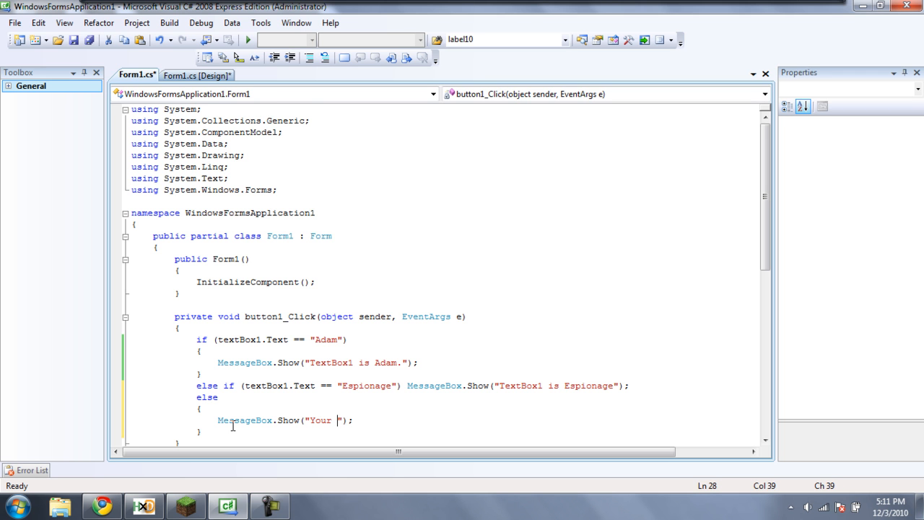
pyautogui.write('inpu')
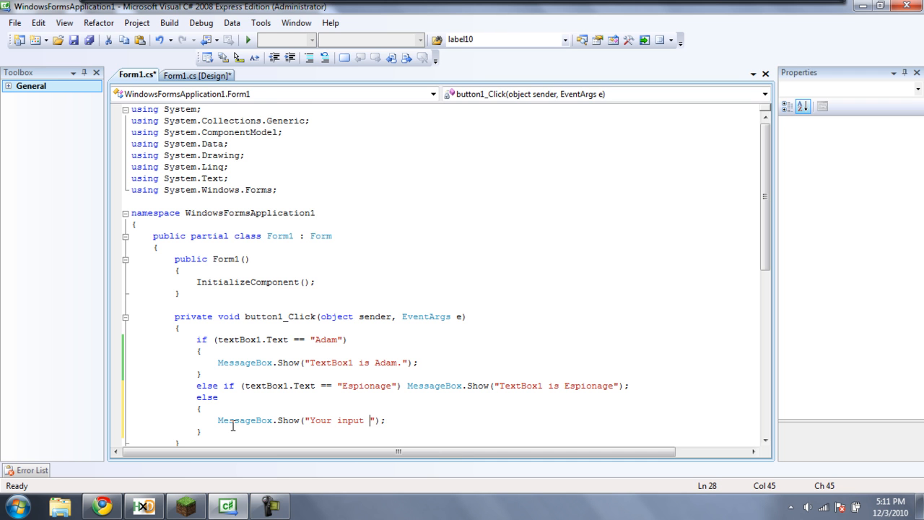
pyautogui.write('text is in')
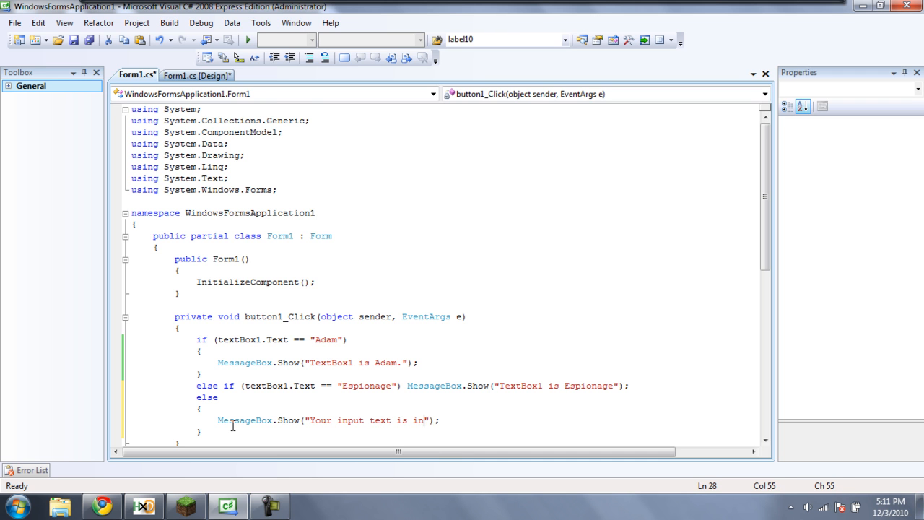
pyautogui.write('valid')
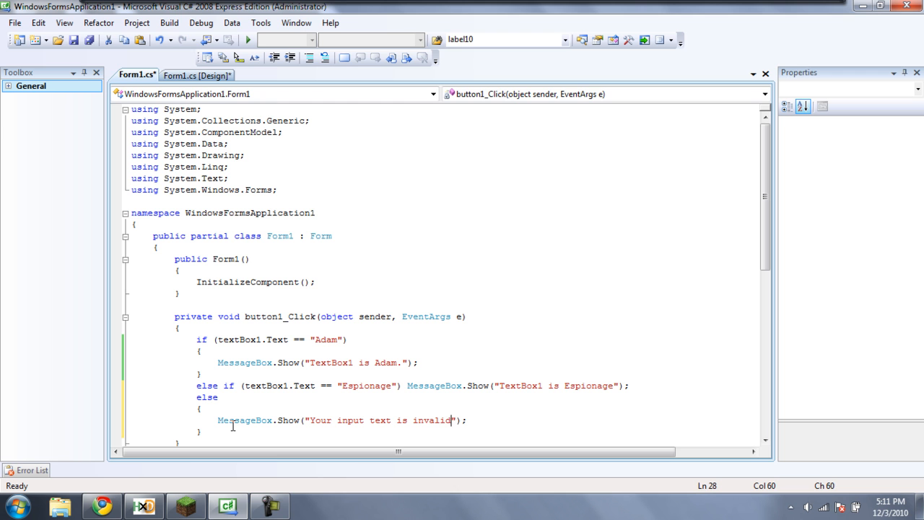
pyautogui.write('.')
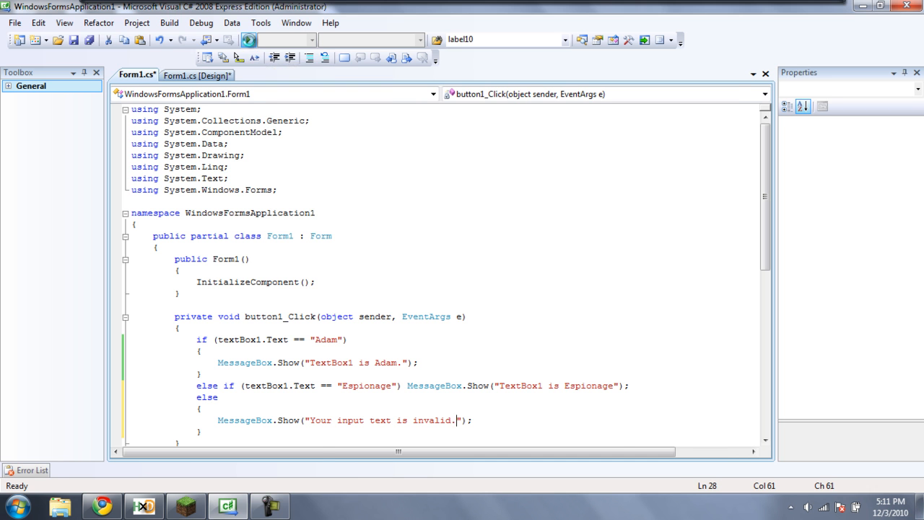
# - Run the form and confirm Adam still gives its matching message
pyautogui.click(249, 40)
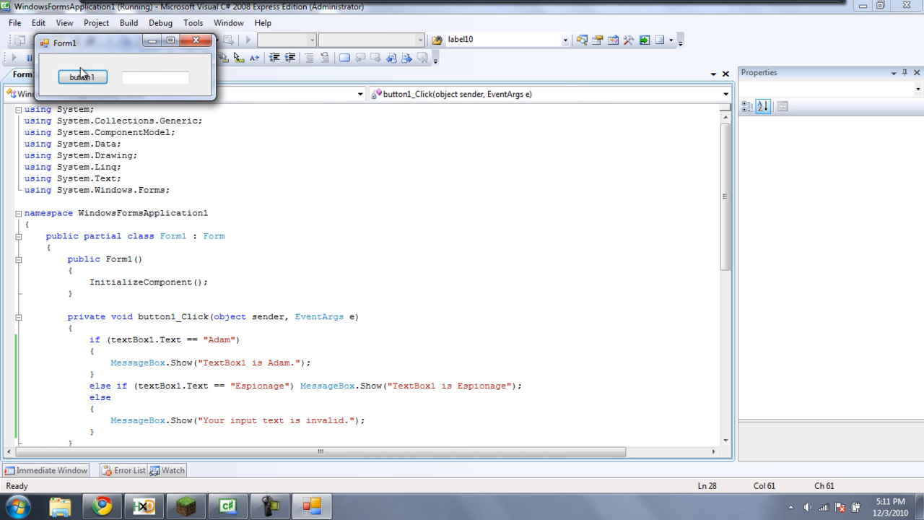
pyautogui.click(156, 78)
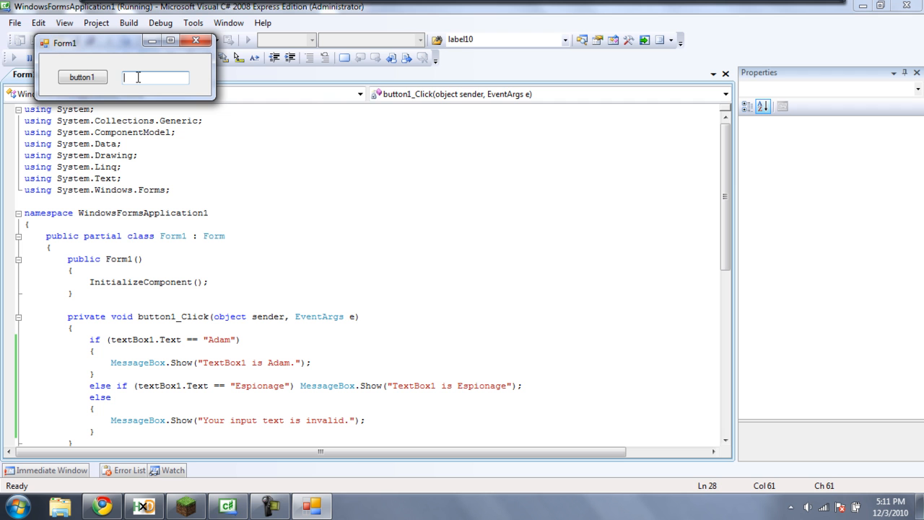
pyautogui.write('Adam')
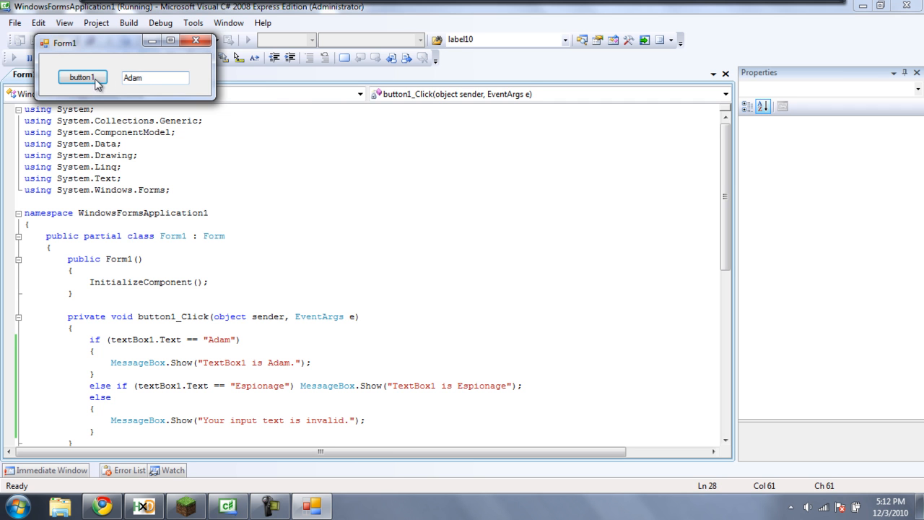
pyautogui.click(81, 78)
pyautogui.write('jsadf')
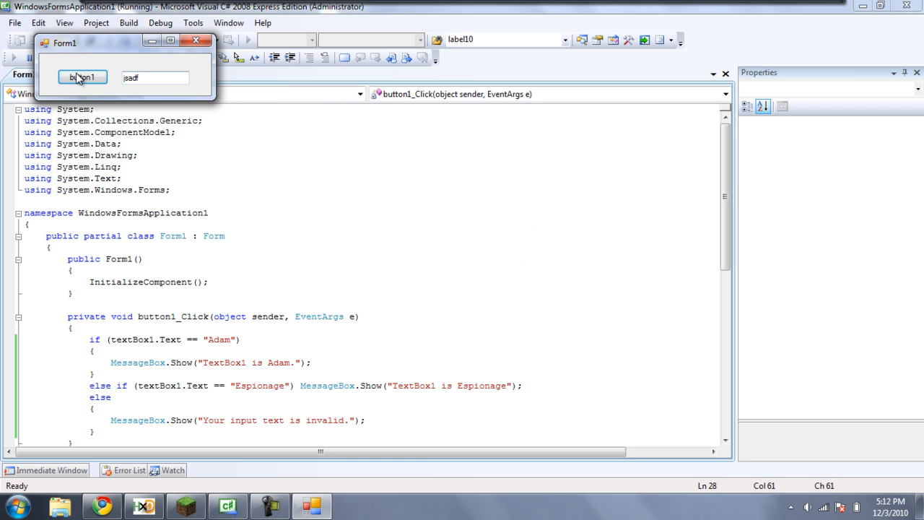
# - Confirm random text twice brings up "Your input text is invalid." and return to the code
pyautogui.click(82, 78)
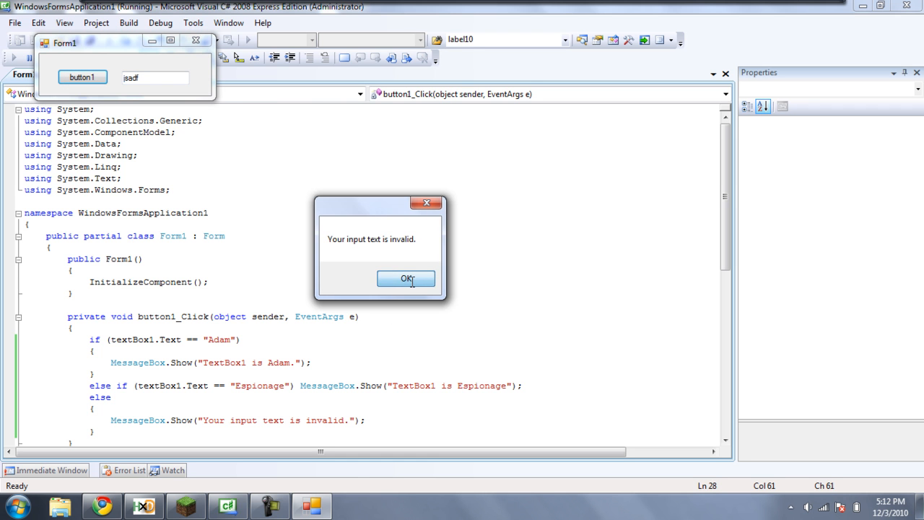
pyautogui.click(407, 279)
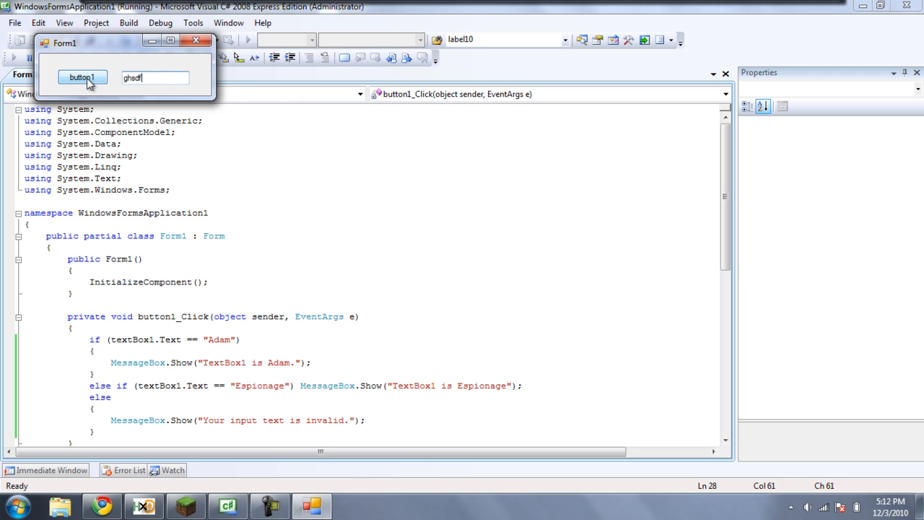
pyautogui.click(81, 78)
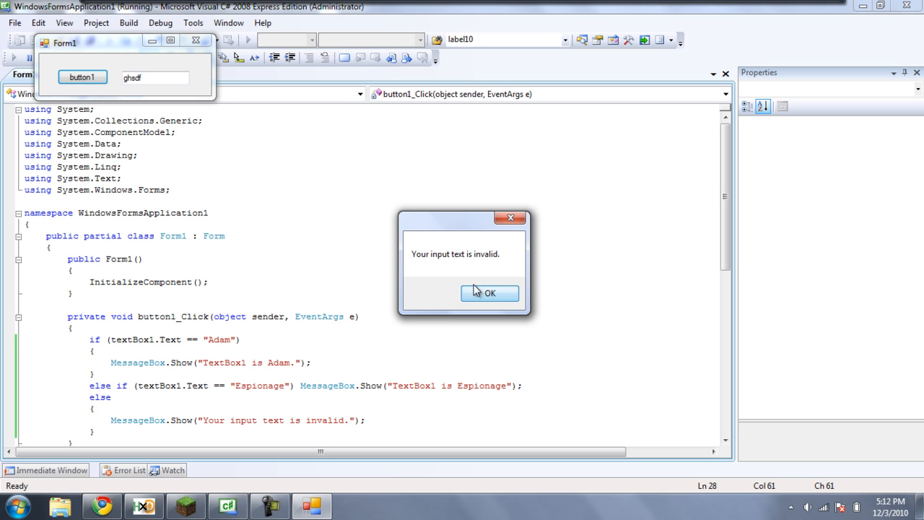
pyautogui.click(490, 292)
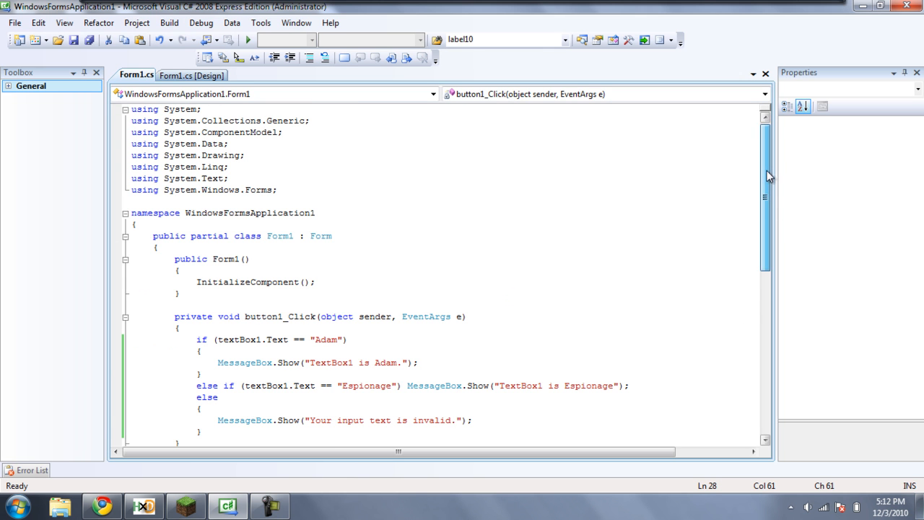
pyautogui.scroll(-3)
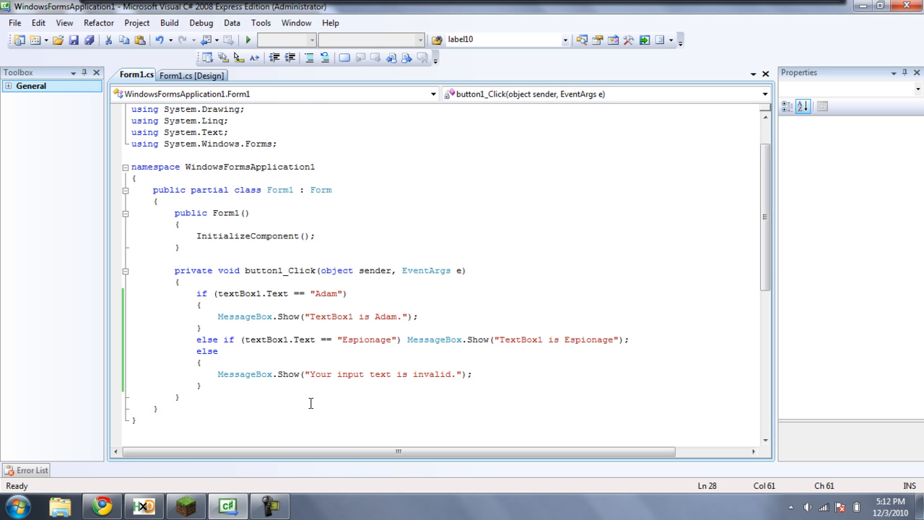